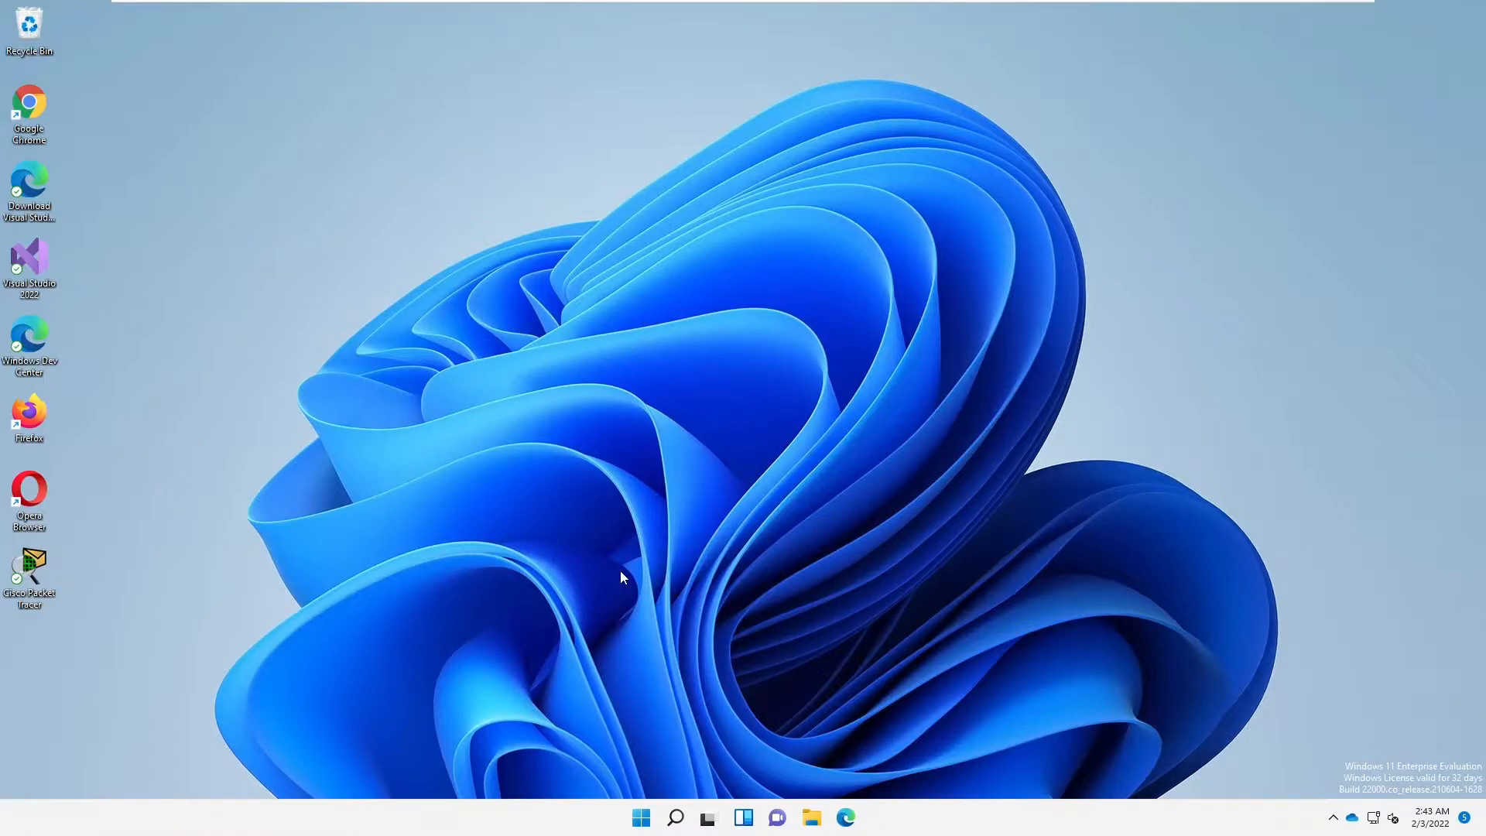
mouse_move(642, 590)
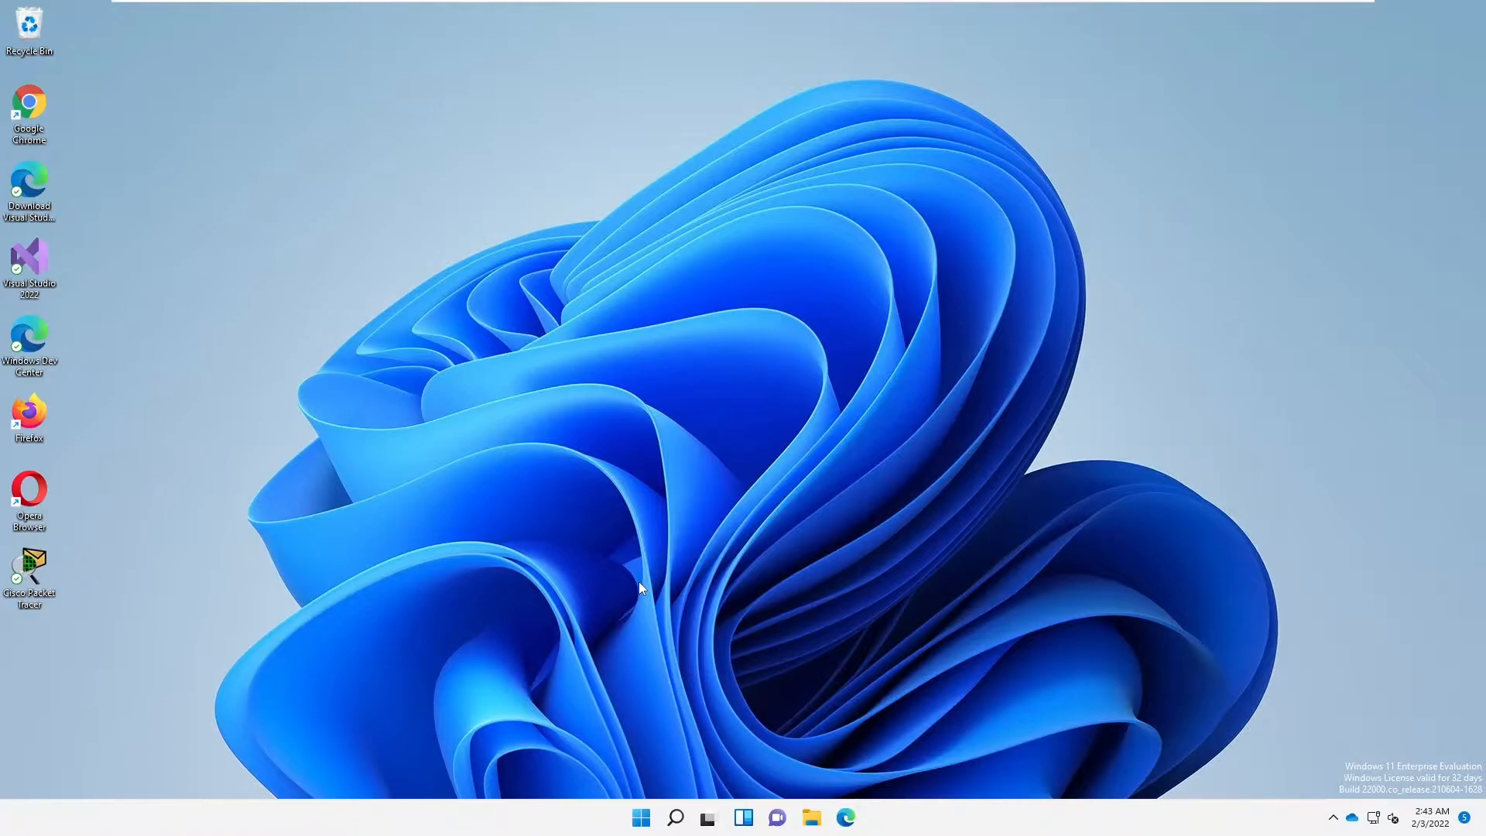
mouse_move(635, 590)
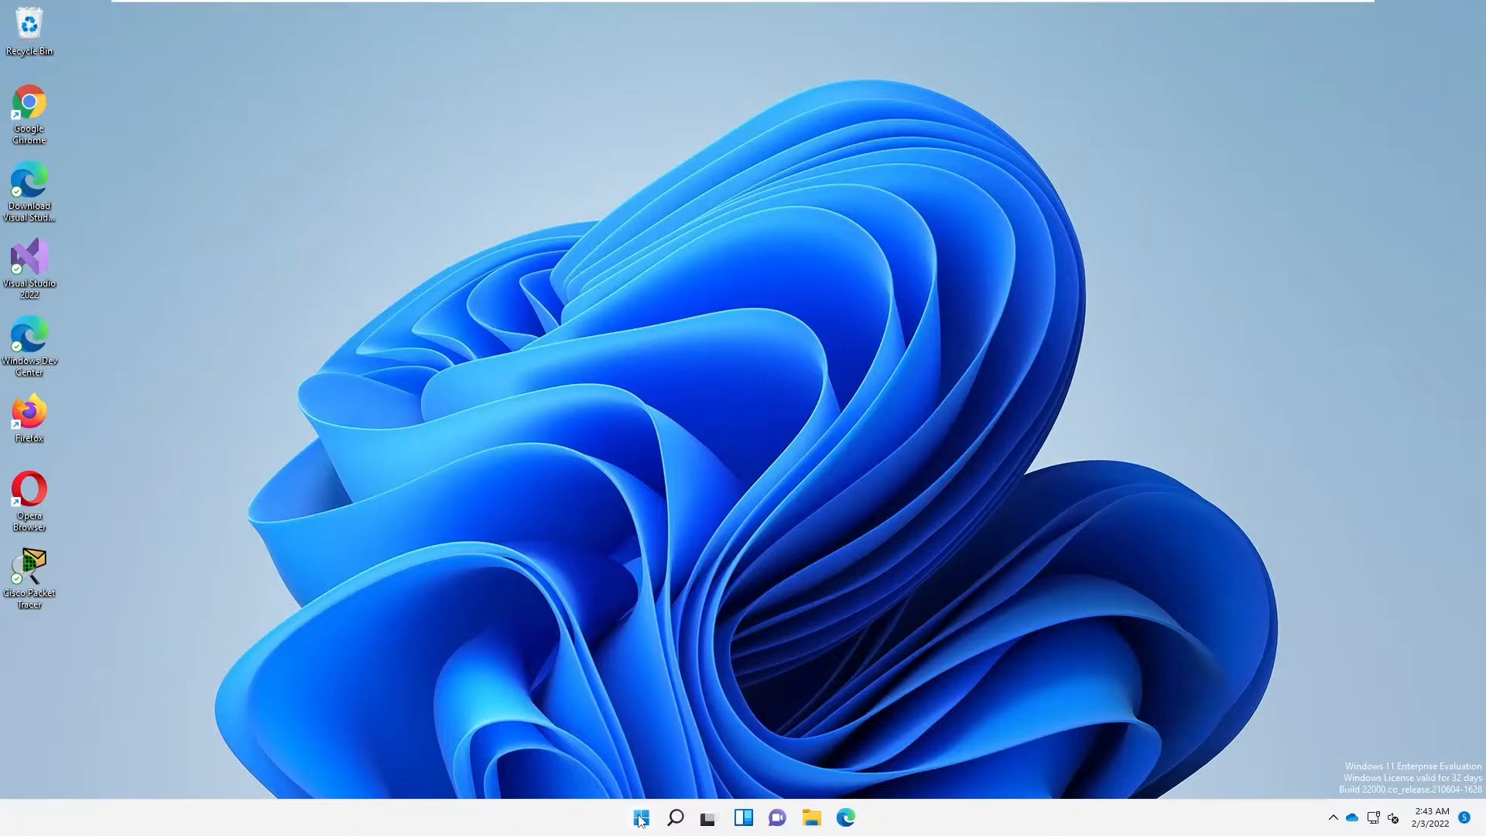
- Launch Disk Management from the Start Quick Link menu and maximize its window
right_click(641, 817)
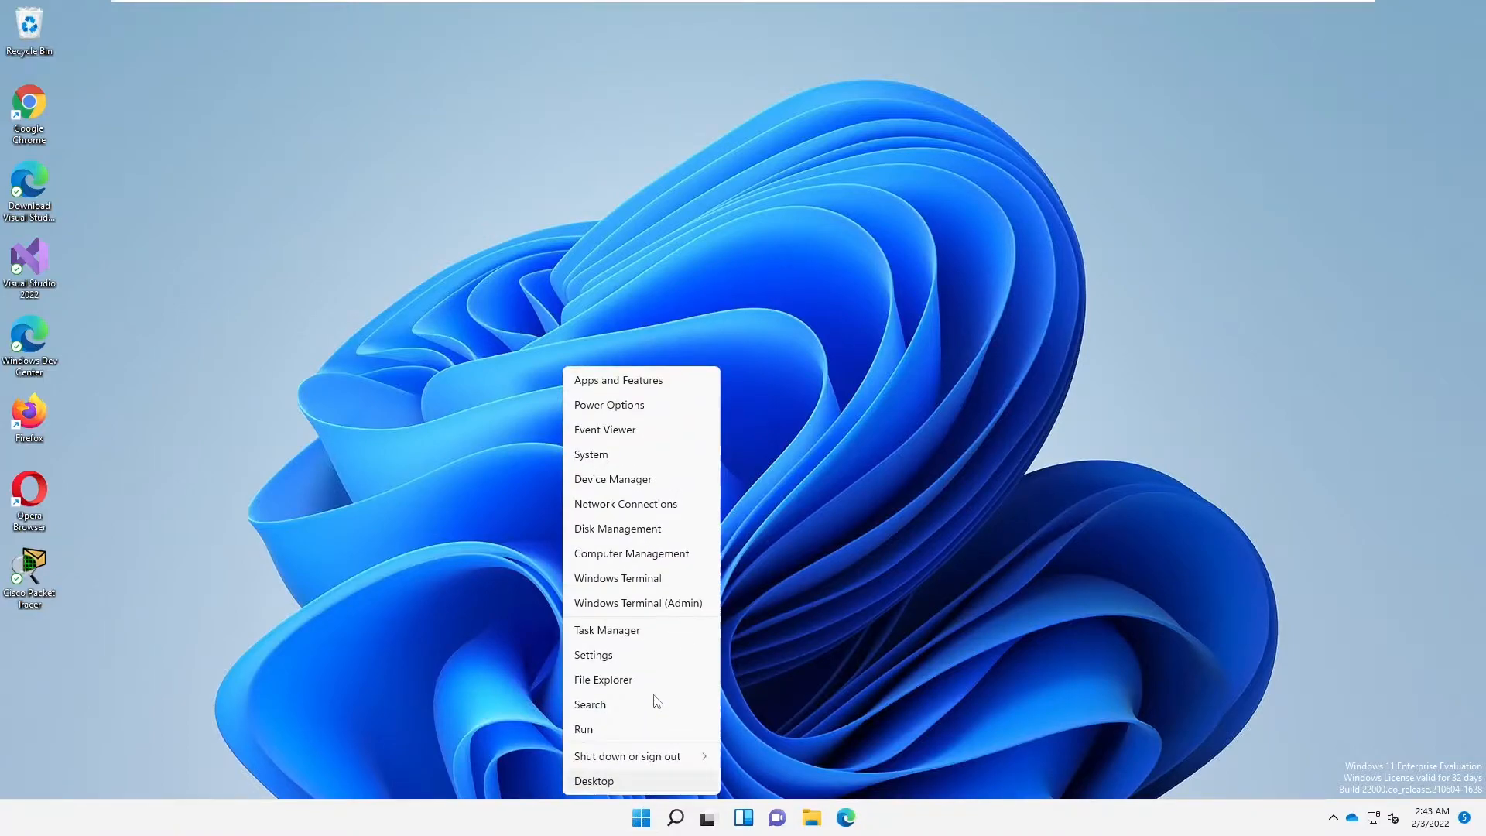
mouse_move(630, 553)
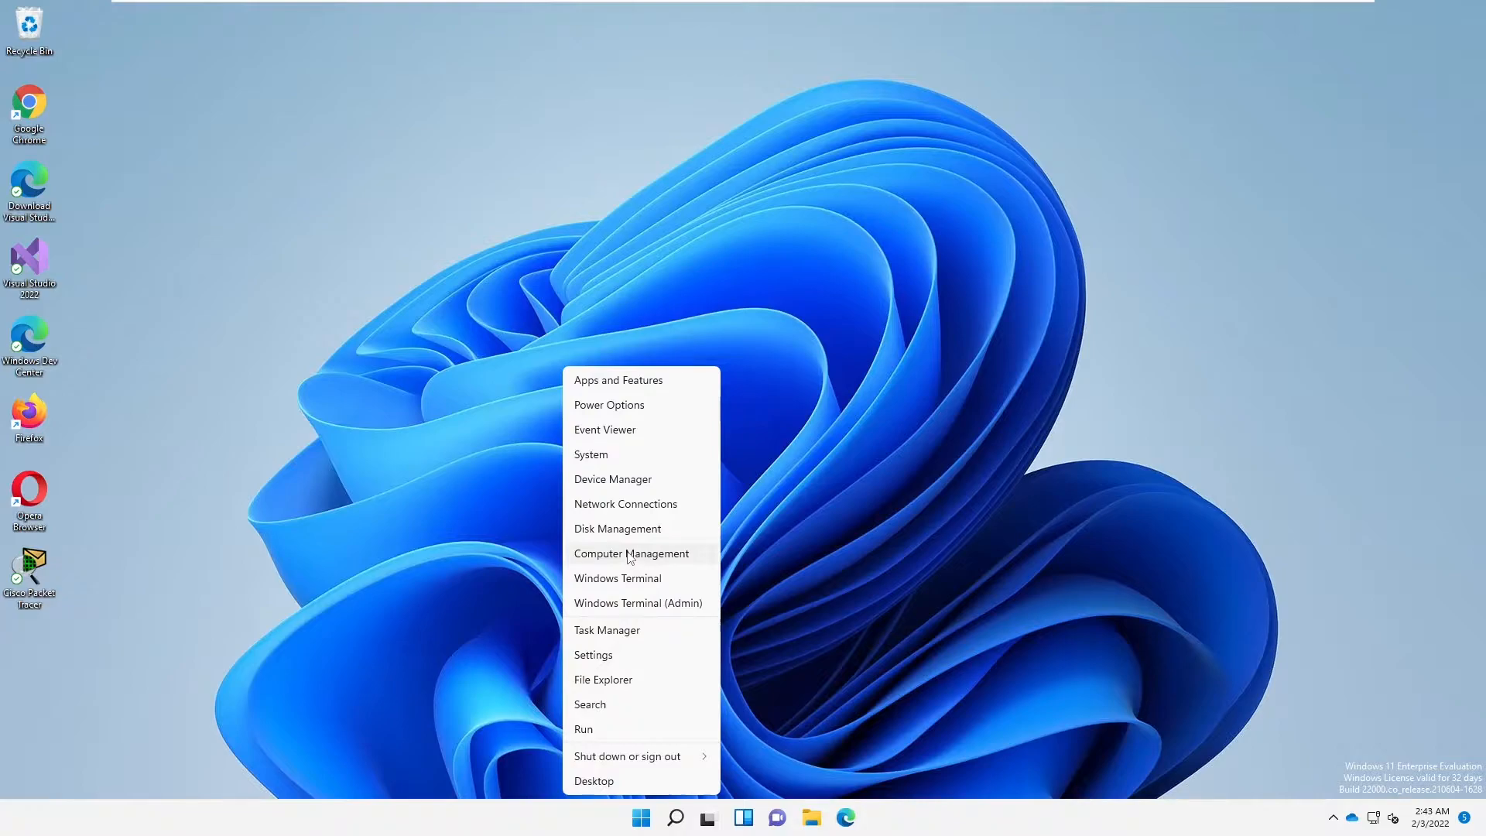
click(611, 540)
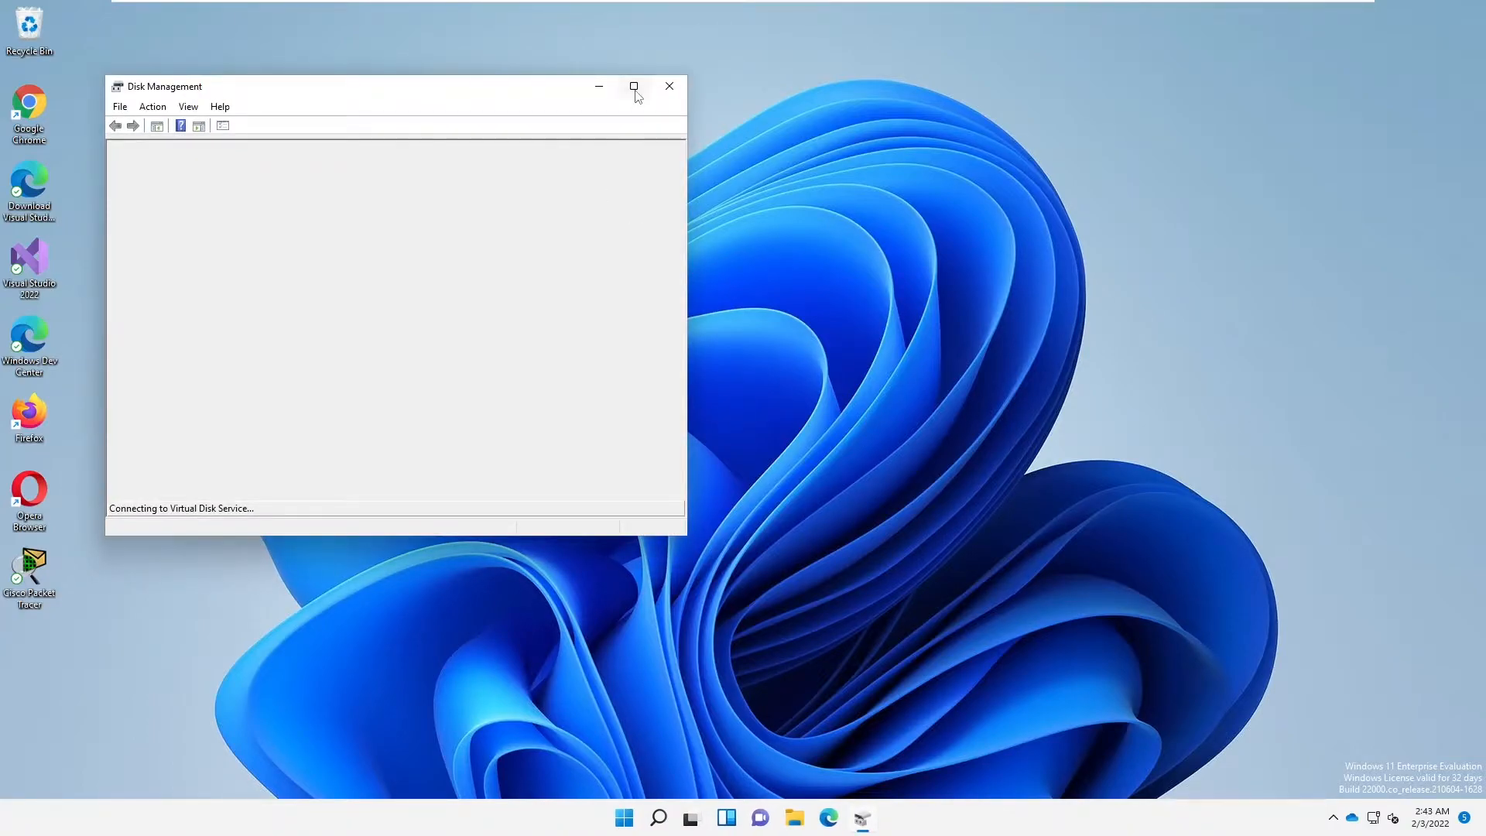
click(633, 86)
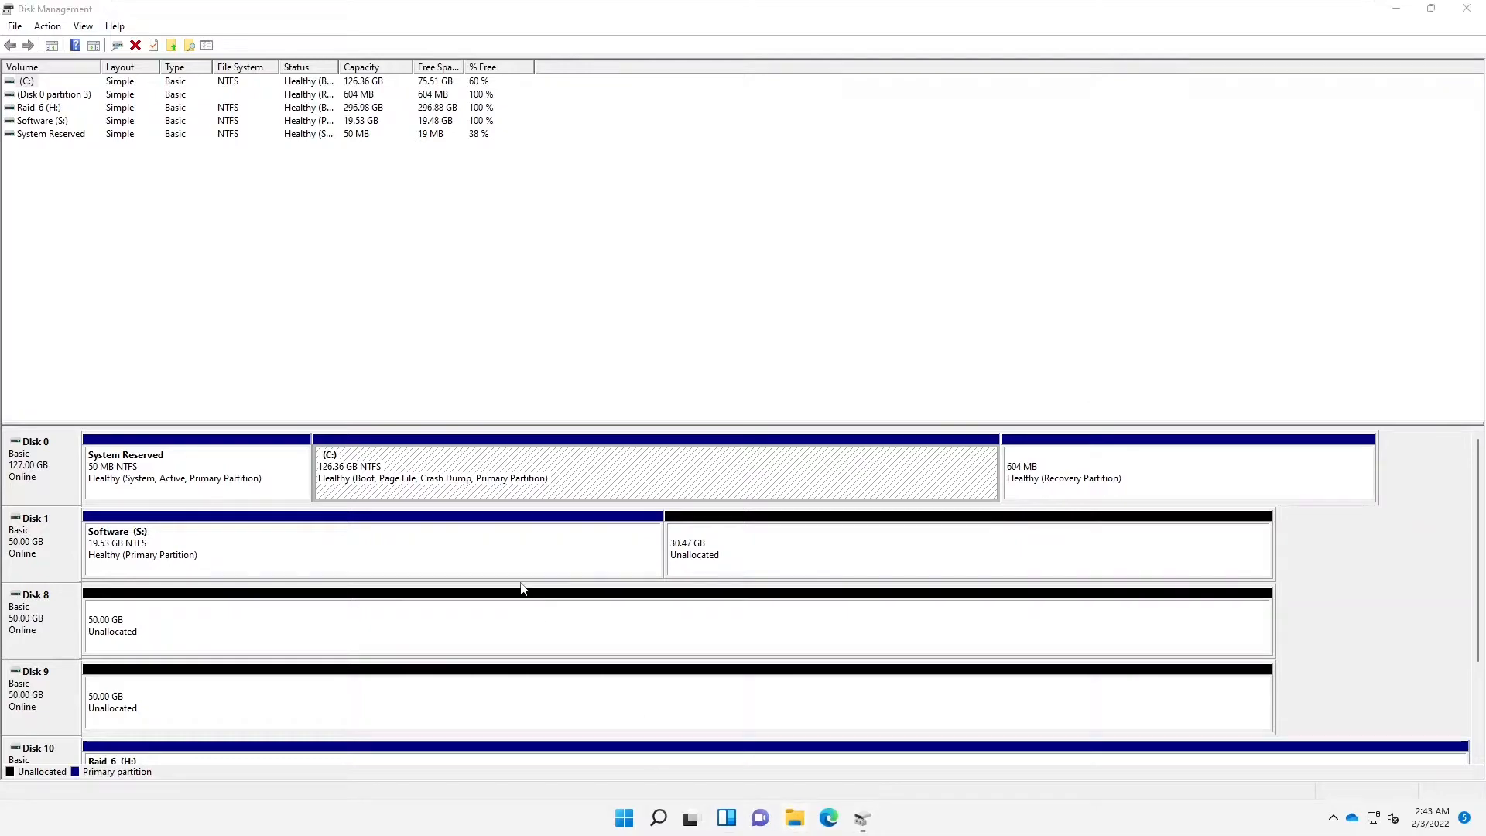
mouse_move(325, 389)
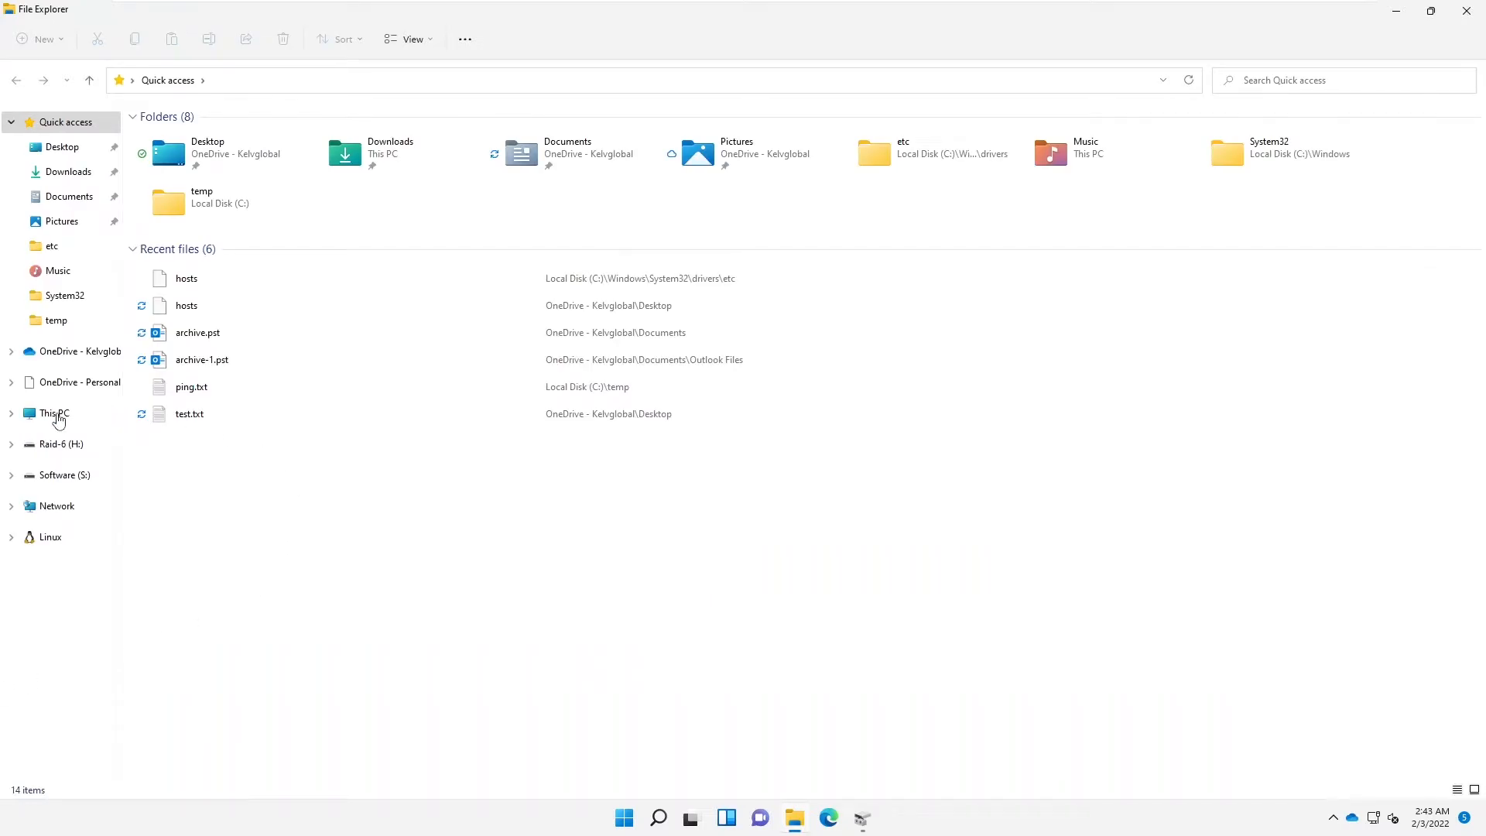
- Confirm in This PC that Local Disk (C:) has 75.5 GB free of 126 GB, and open its Properties
click(54, 412)
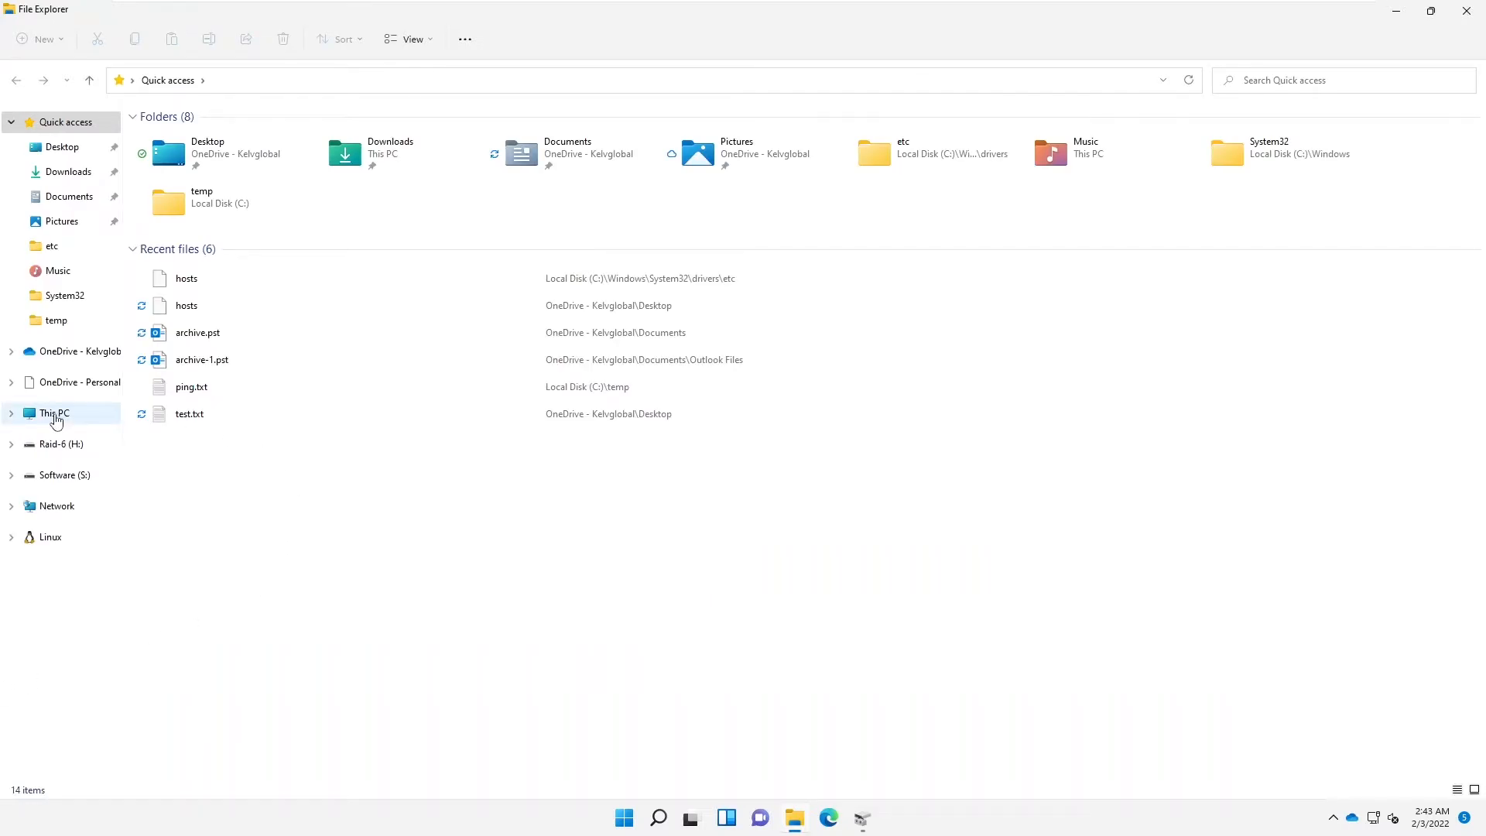
click(55, 413)
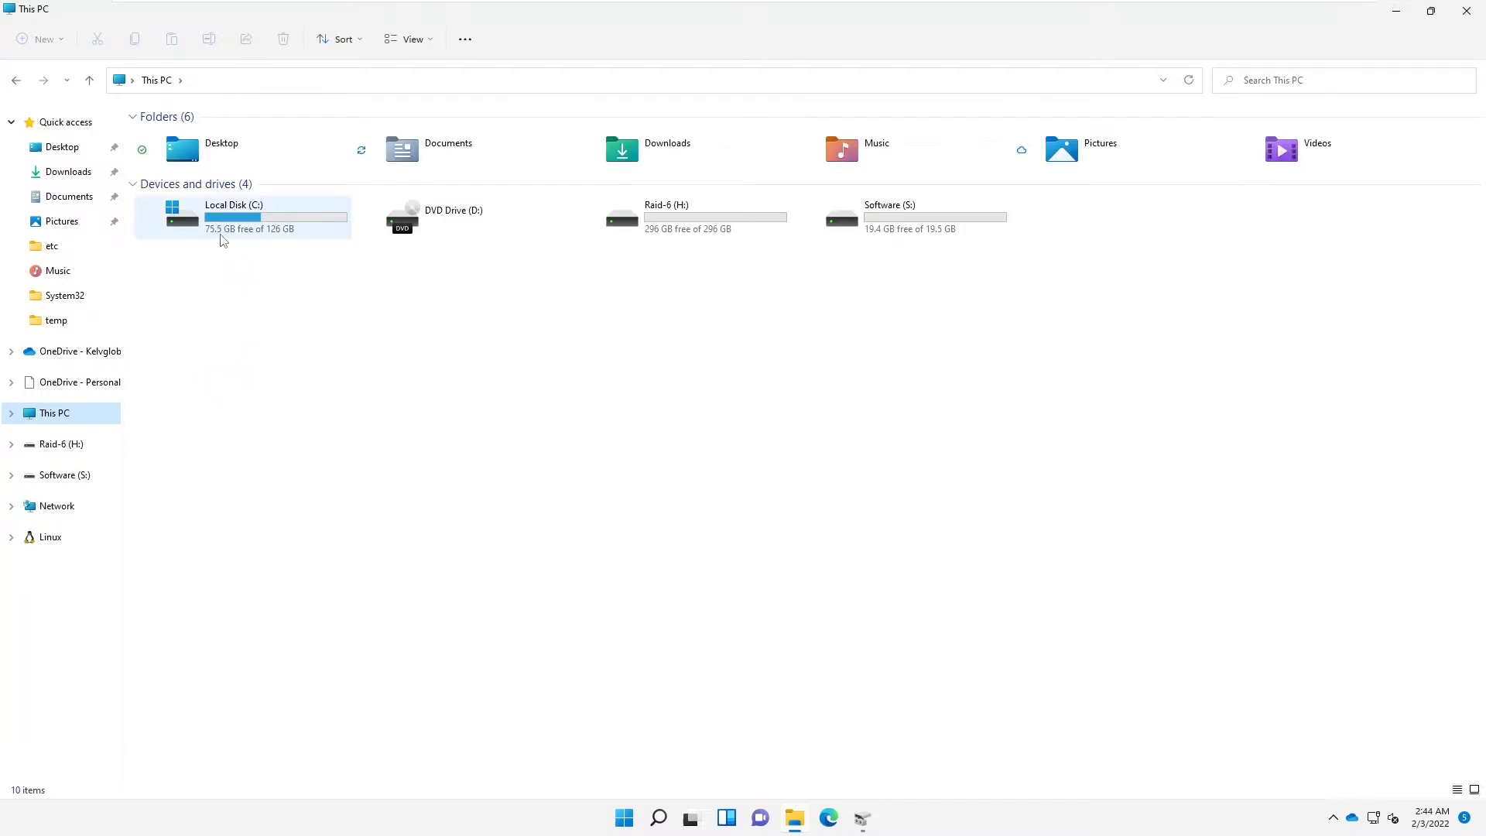
mouse_move(227, 236)
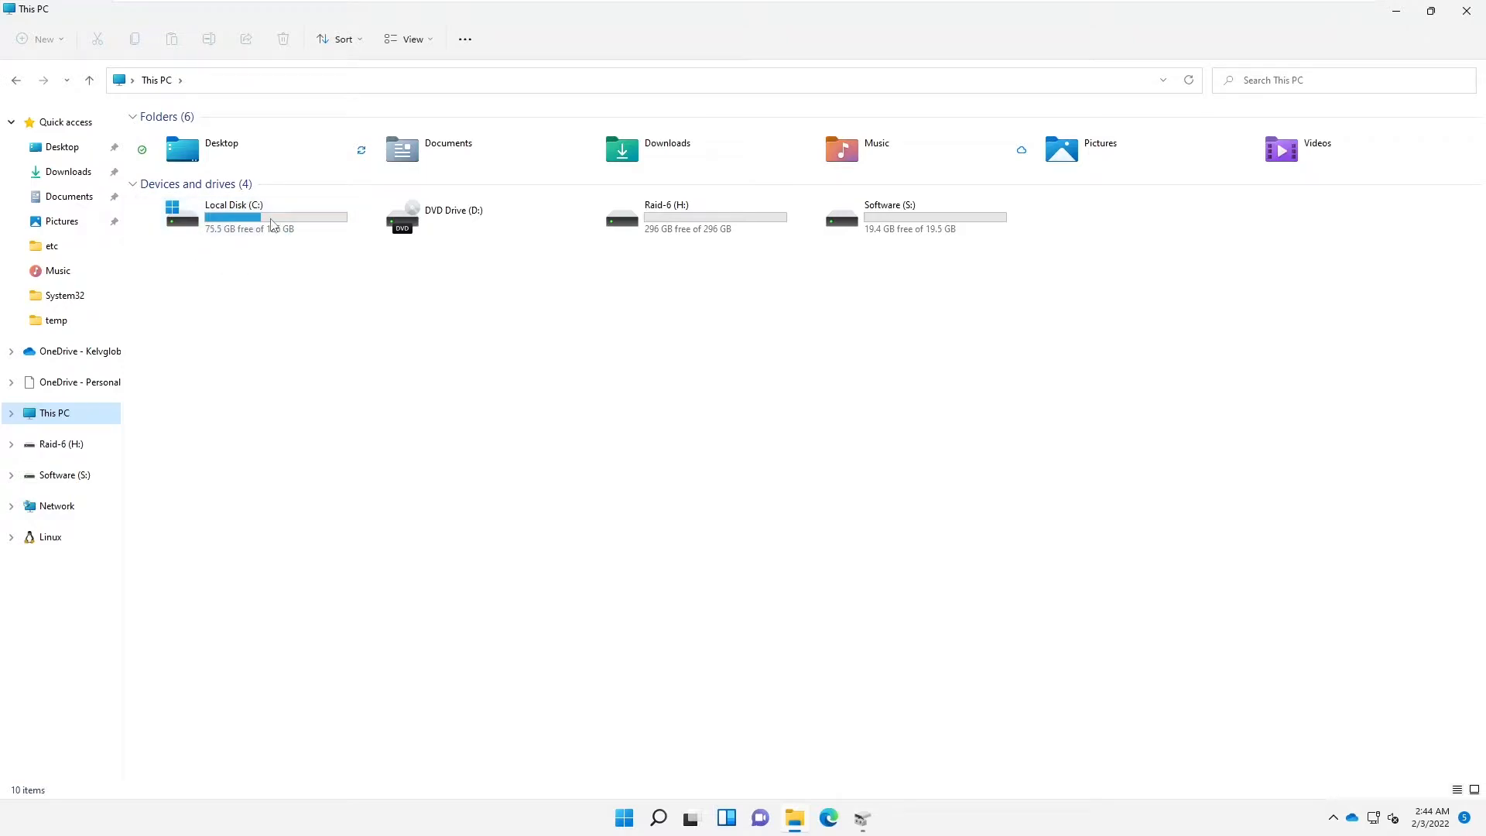
click(242, 216)
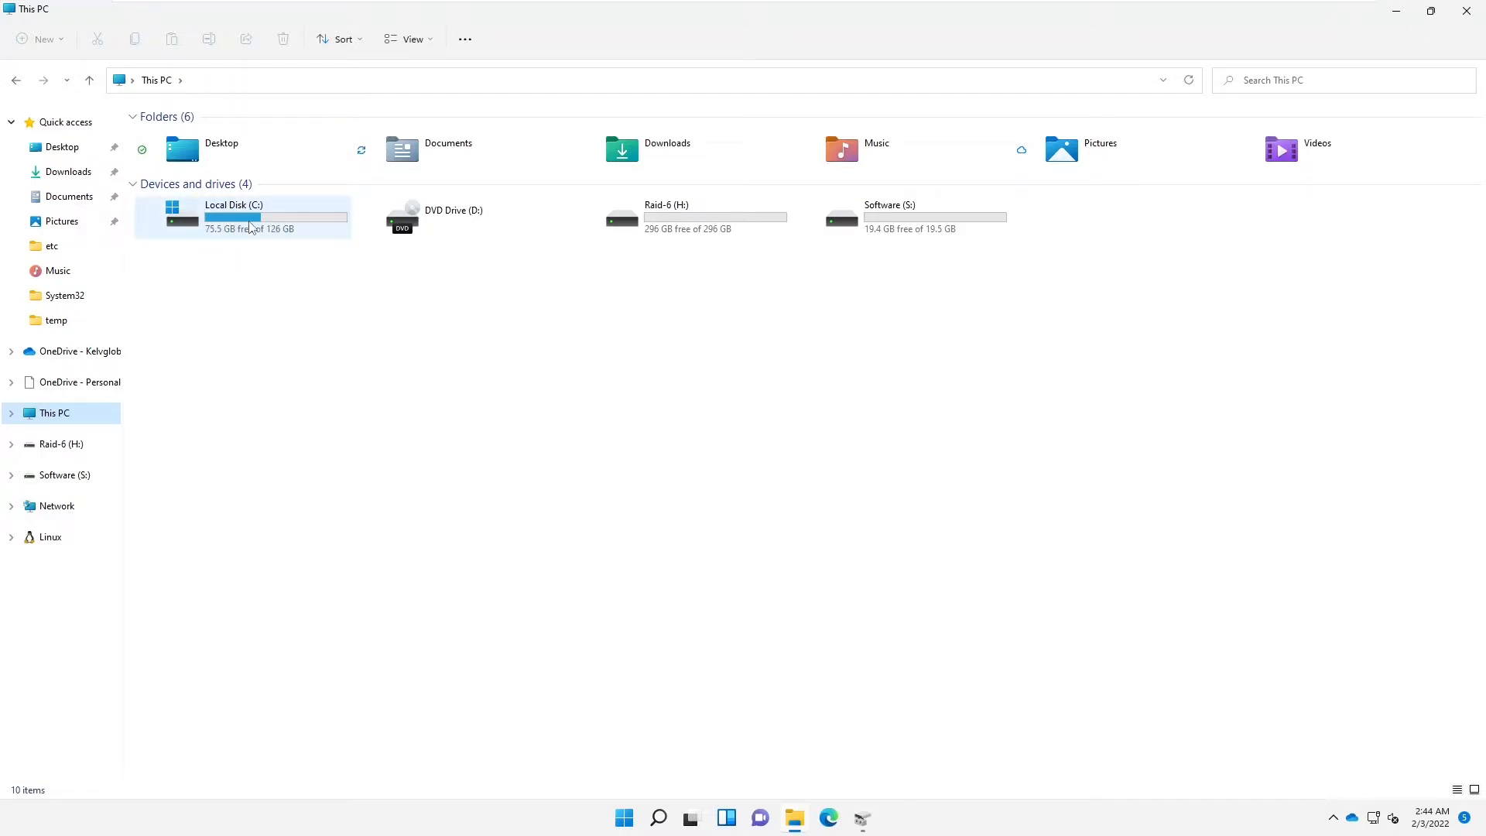
mouse_move(249, 225)
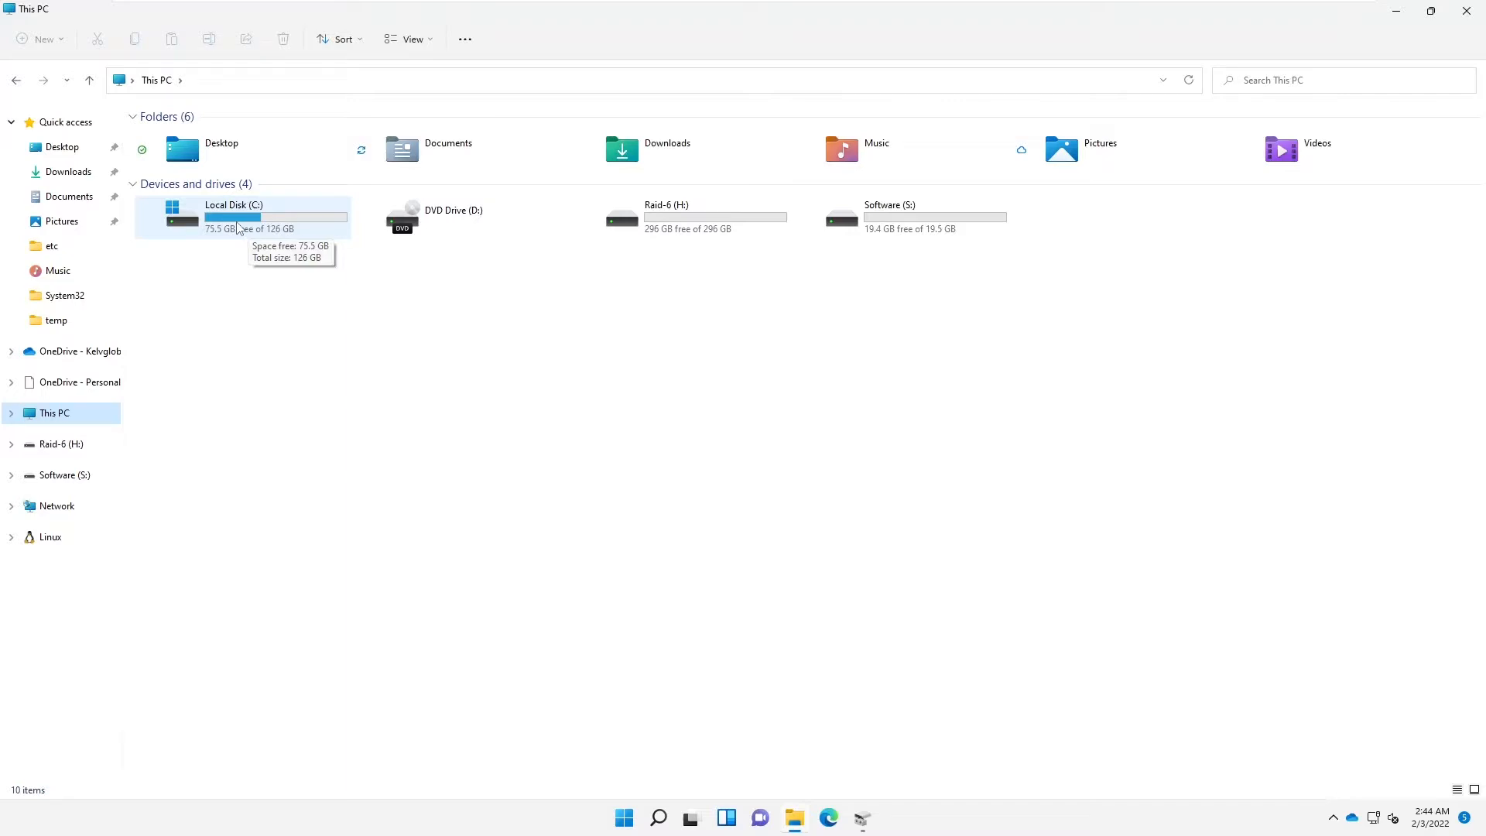
click(242, 216)
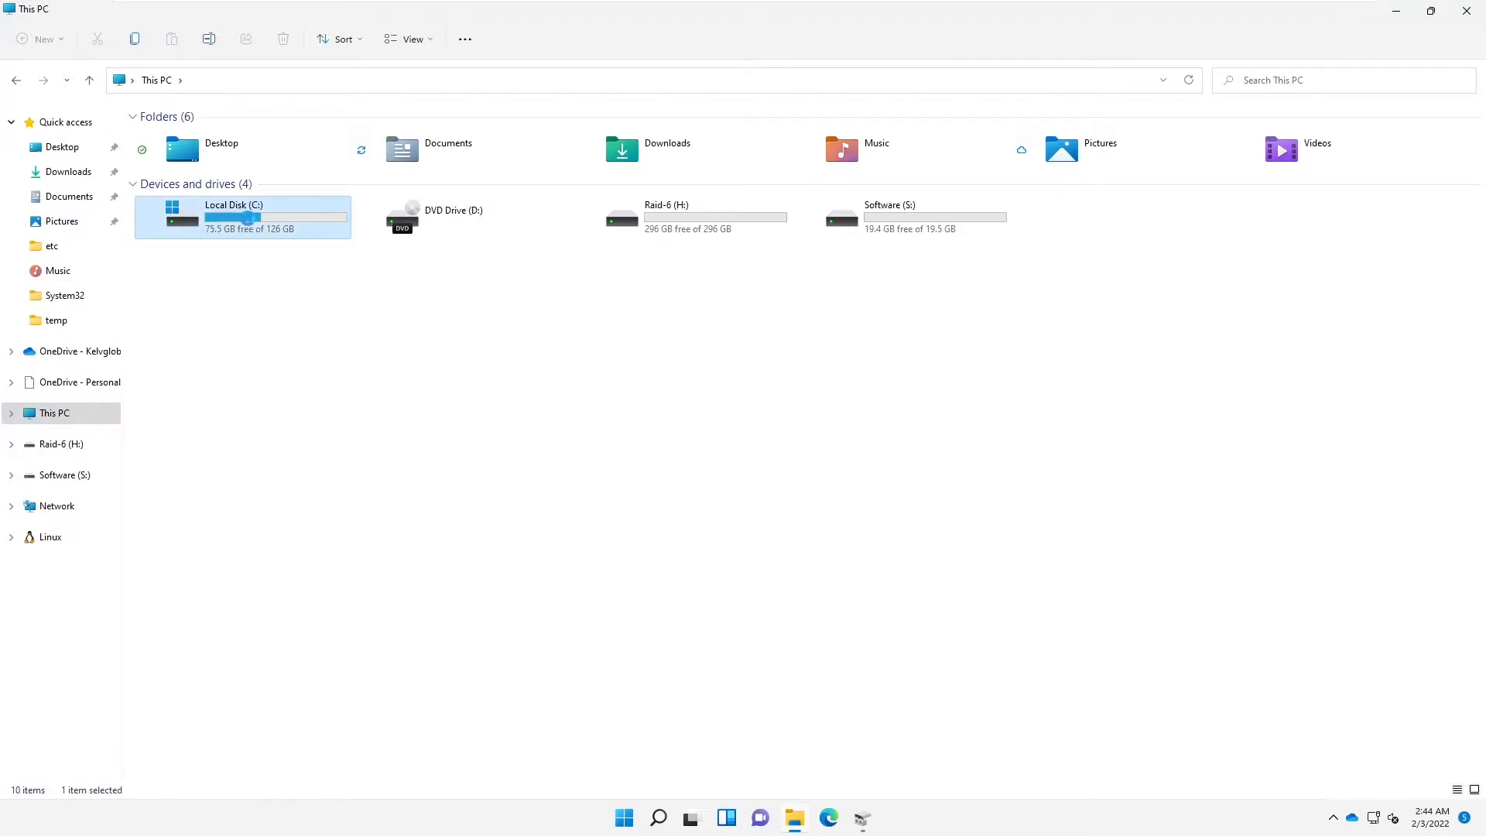
right_click(250, 228)
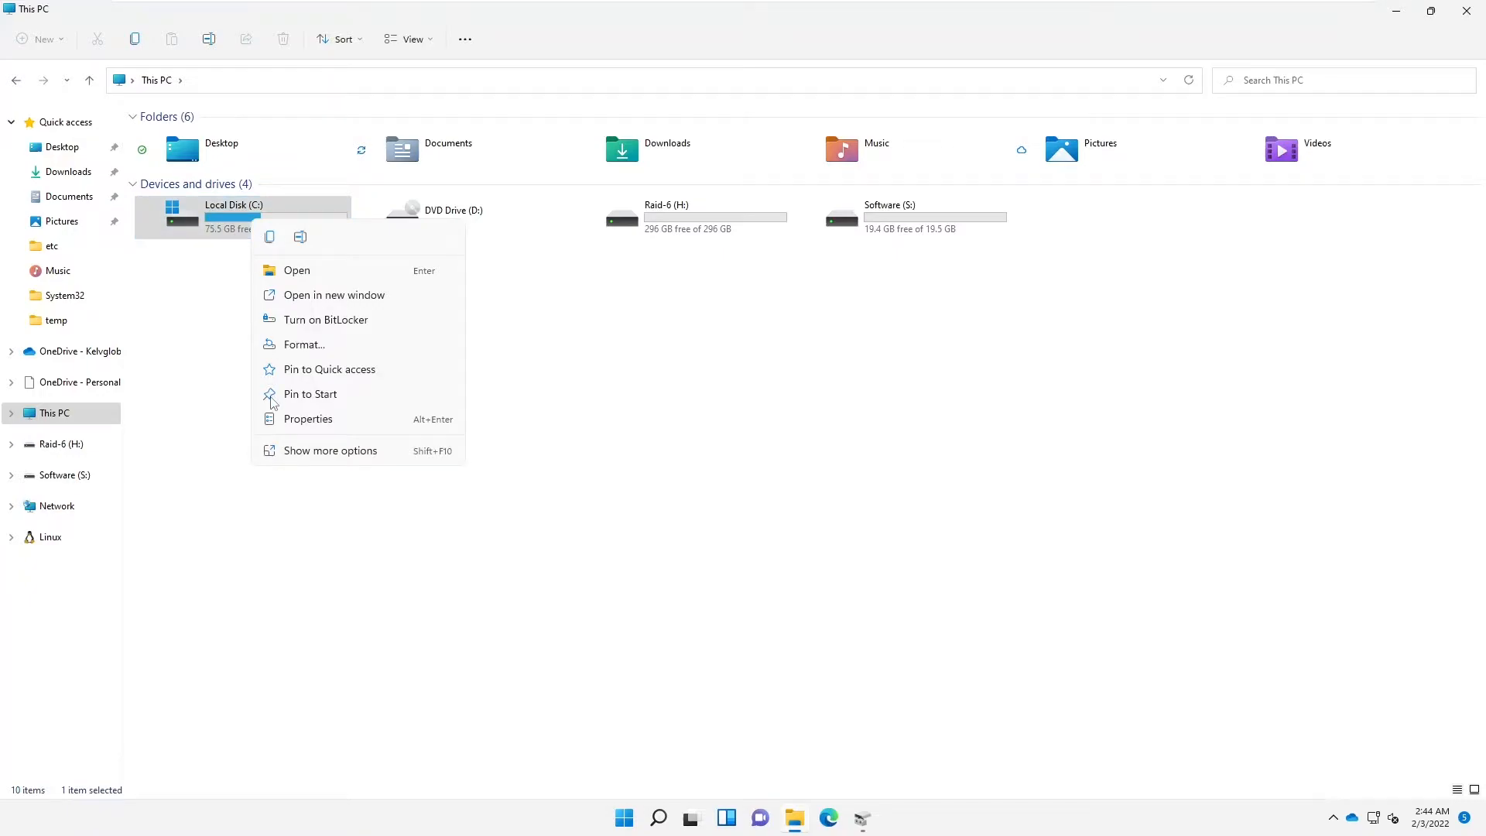
click(329, 451)
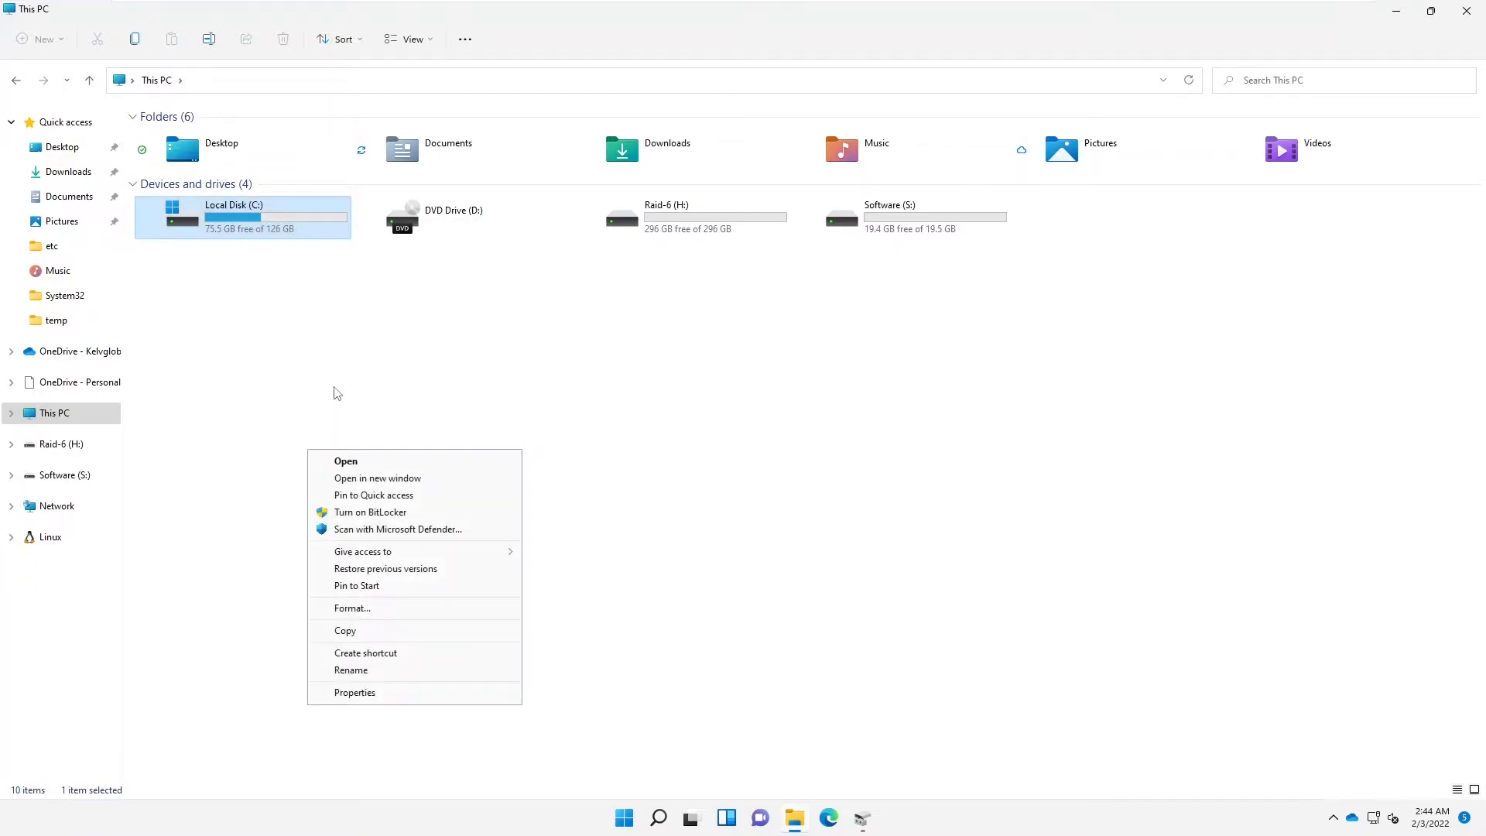
mouse_move(355, 692)
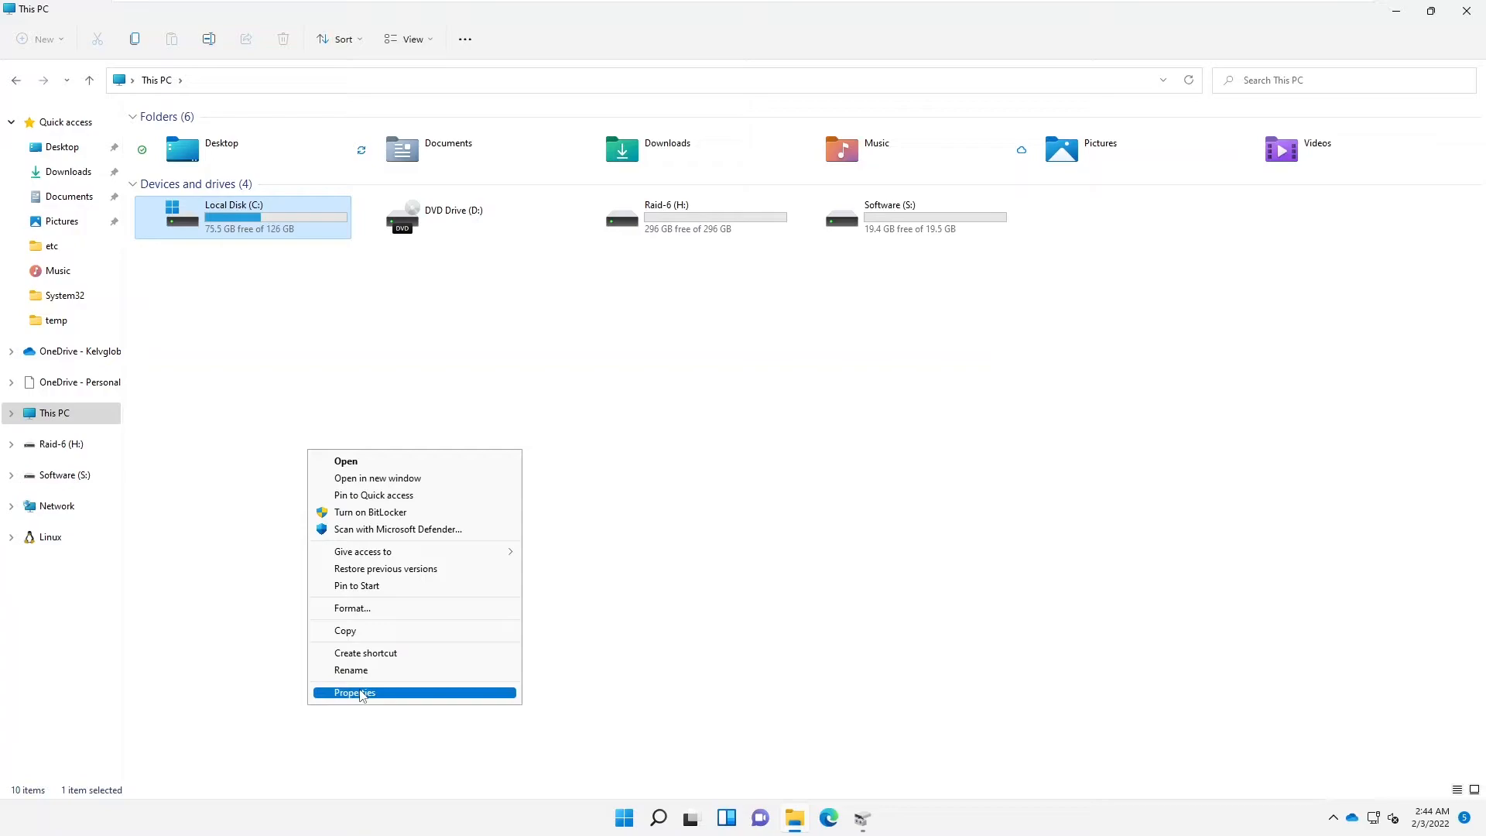
click(354, 693)
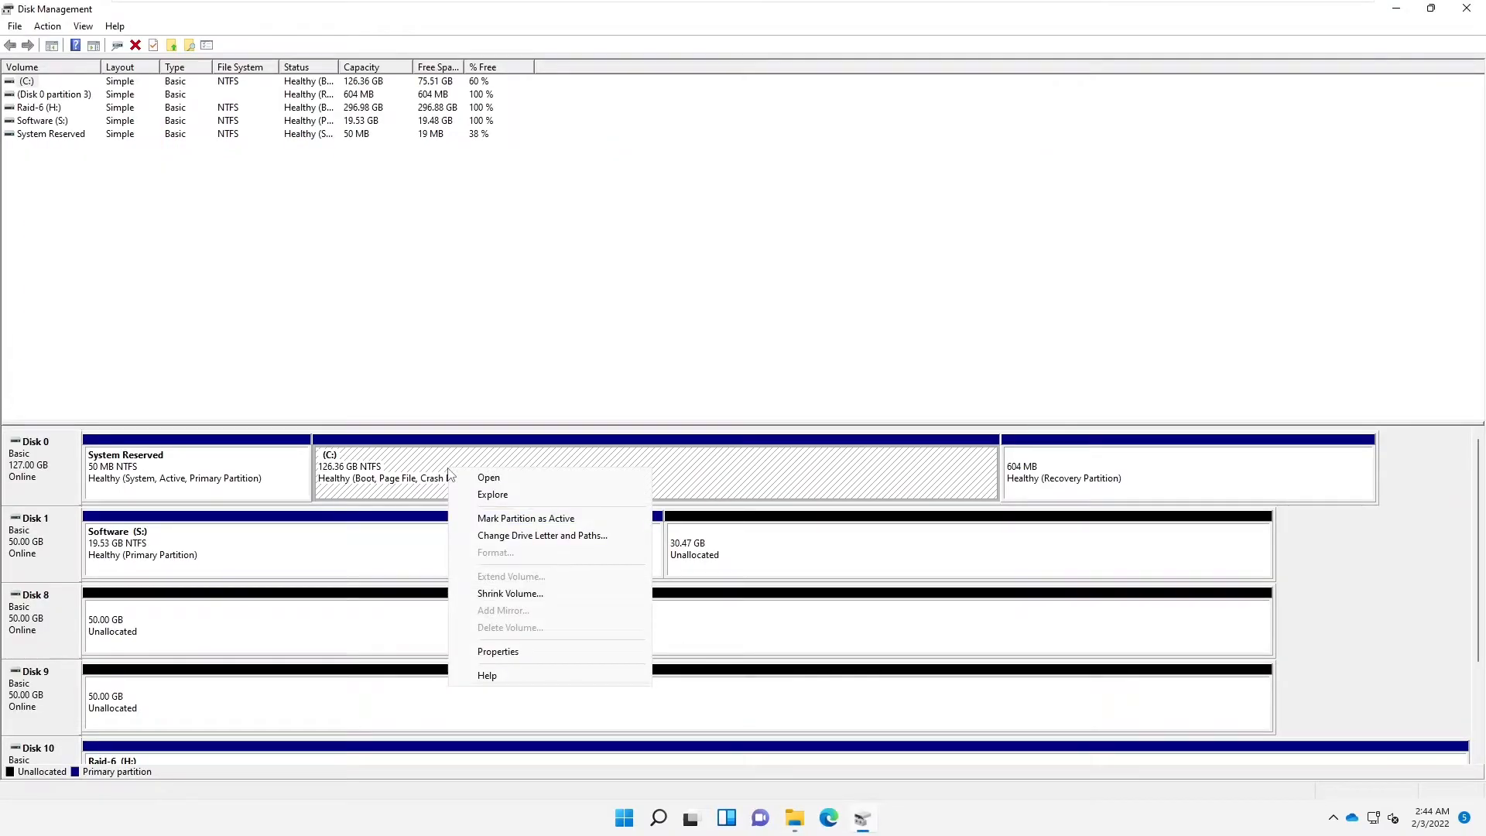
mouse_move(509, 593)
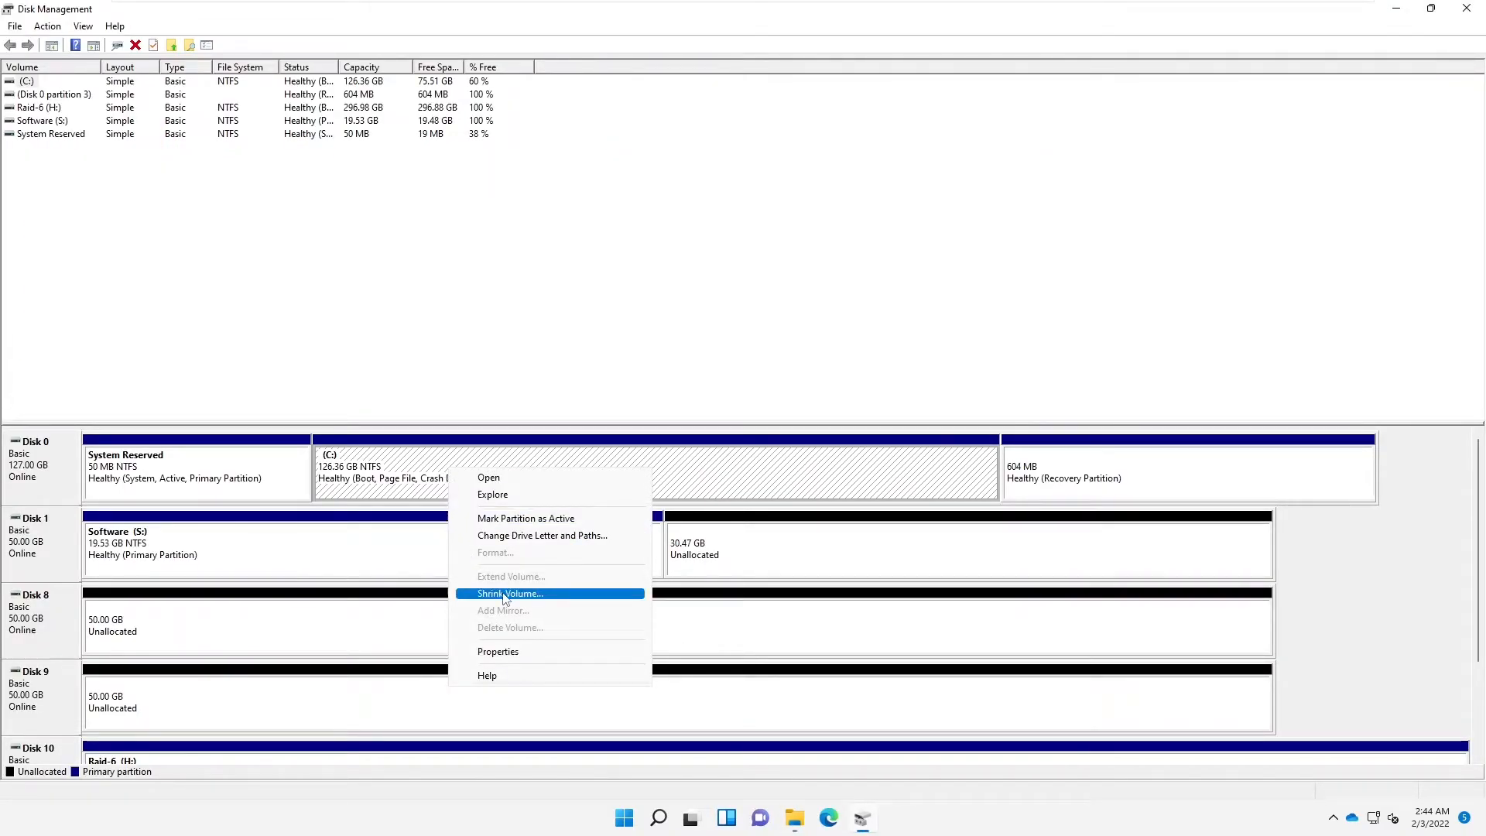
- Start Shrink Volume on the Disk 0 C: partition and let it query shrink space
click(510, 592)
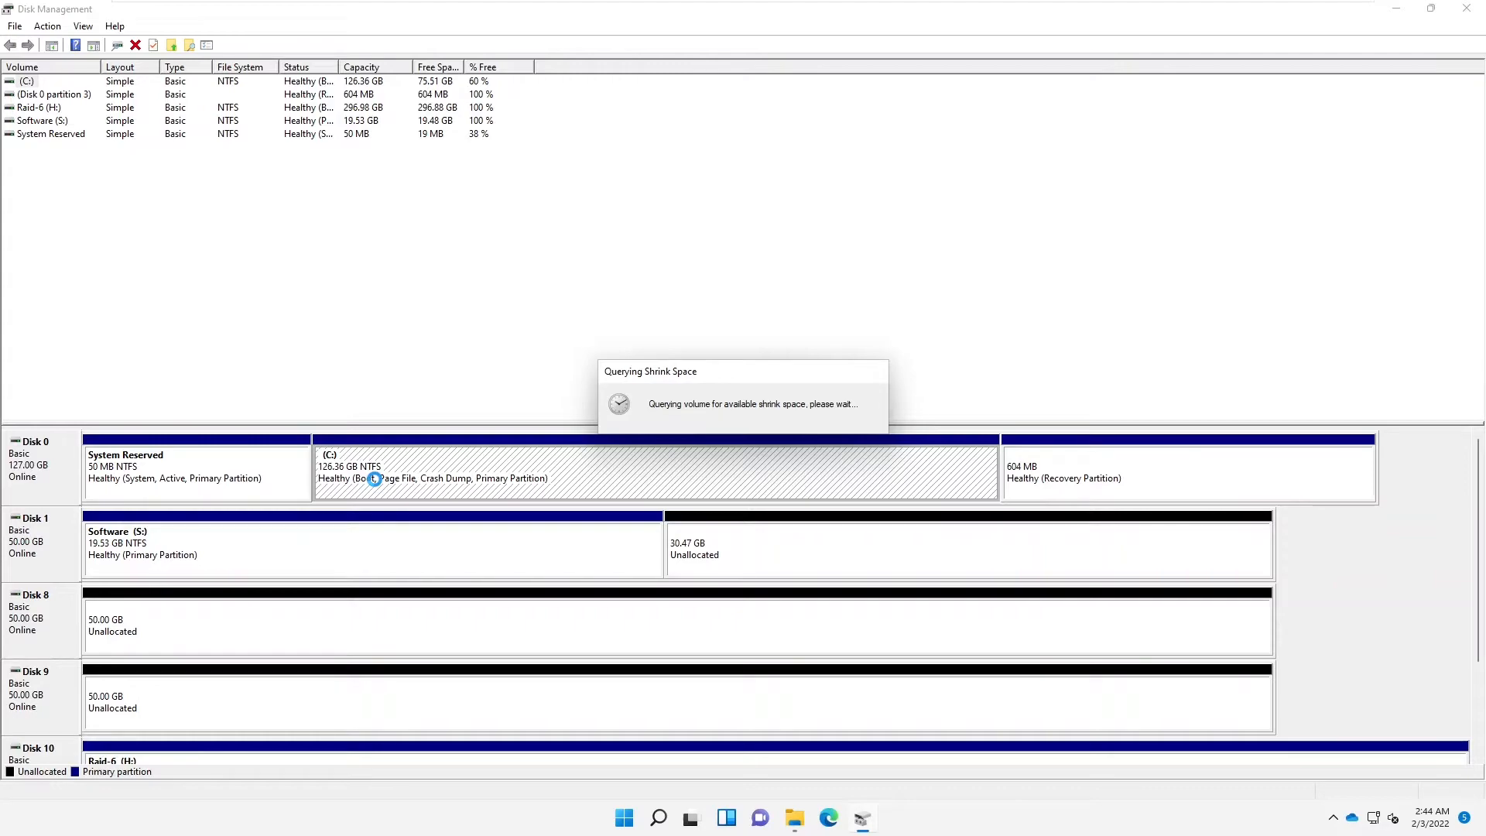
mouse_move(775, 799)
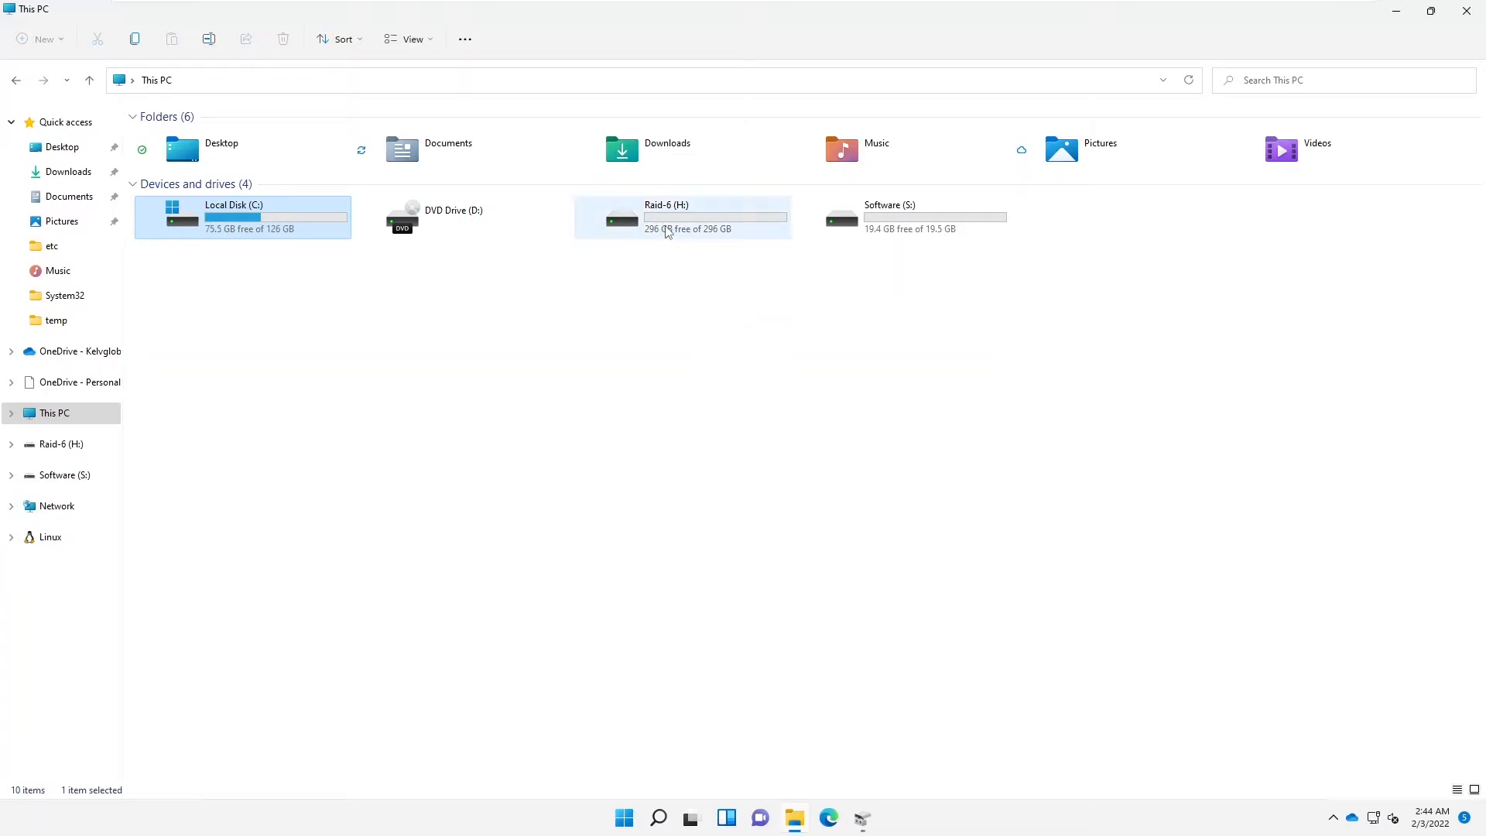
mouse_move(898, 218)
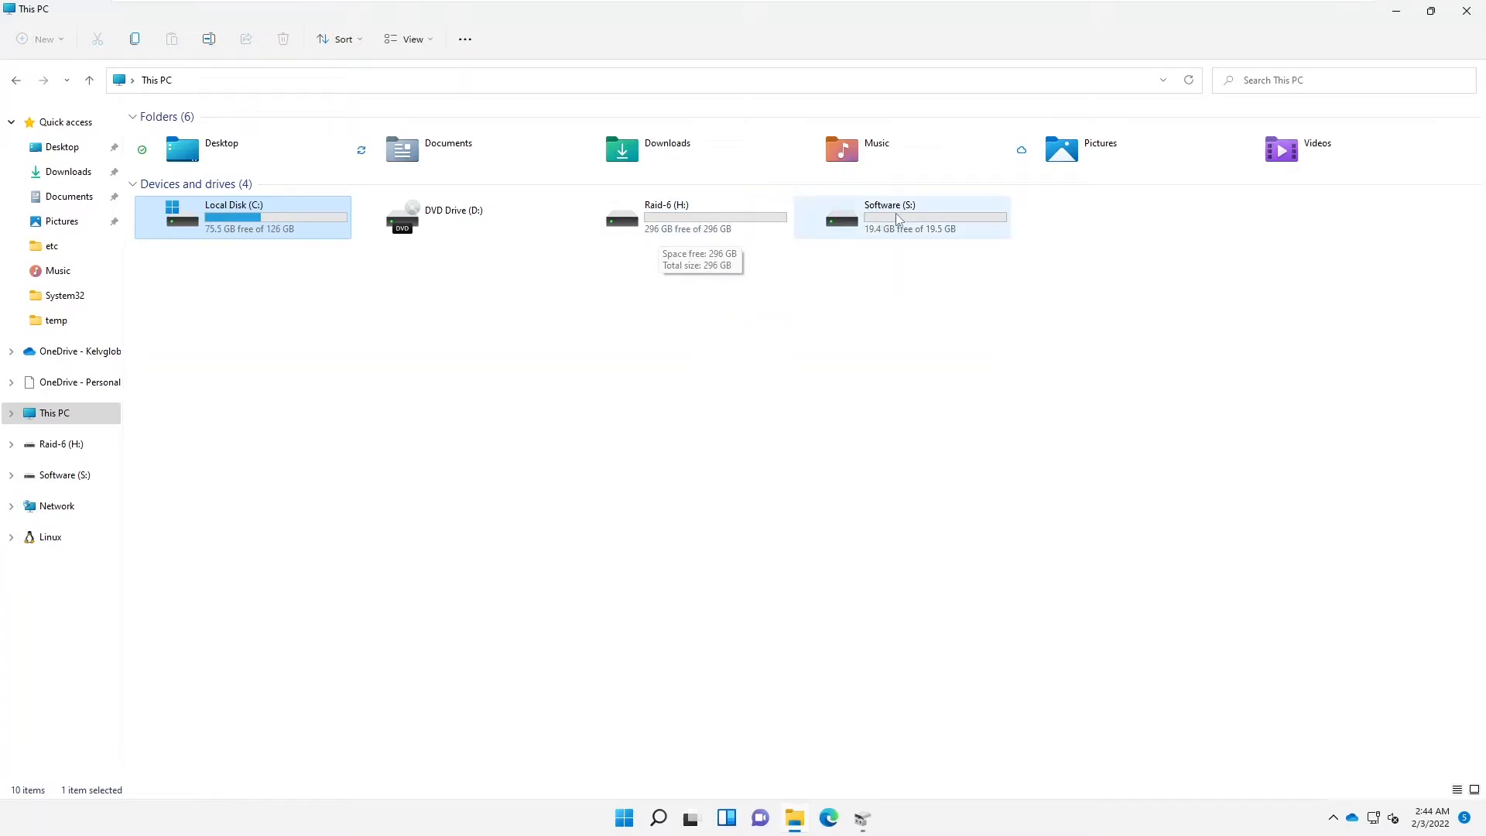
mouse_move(763, 244)
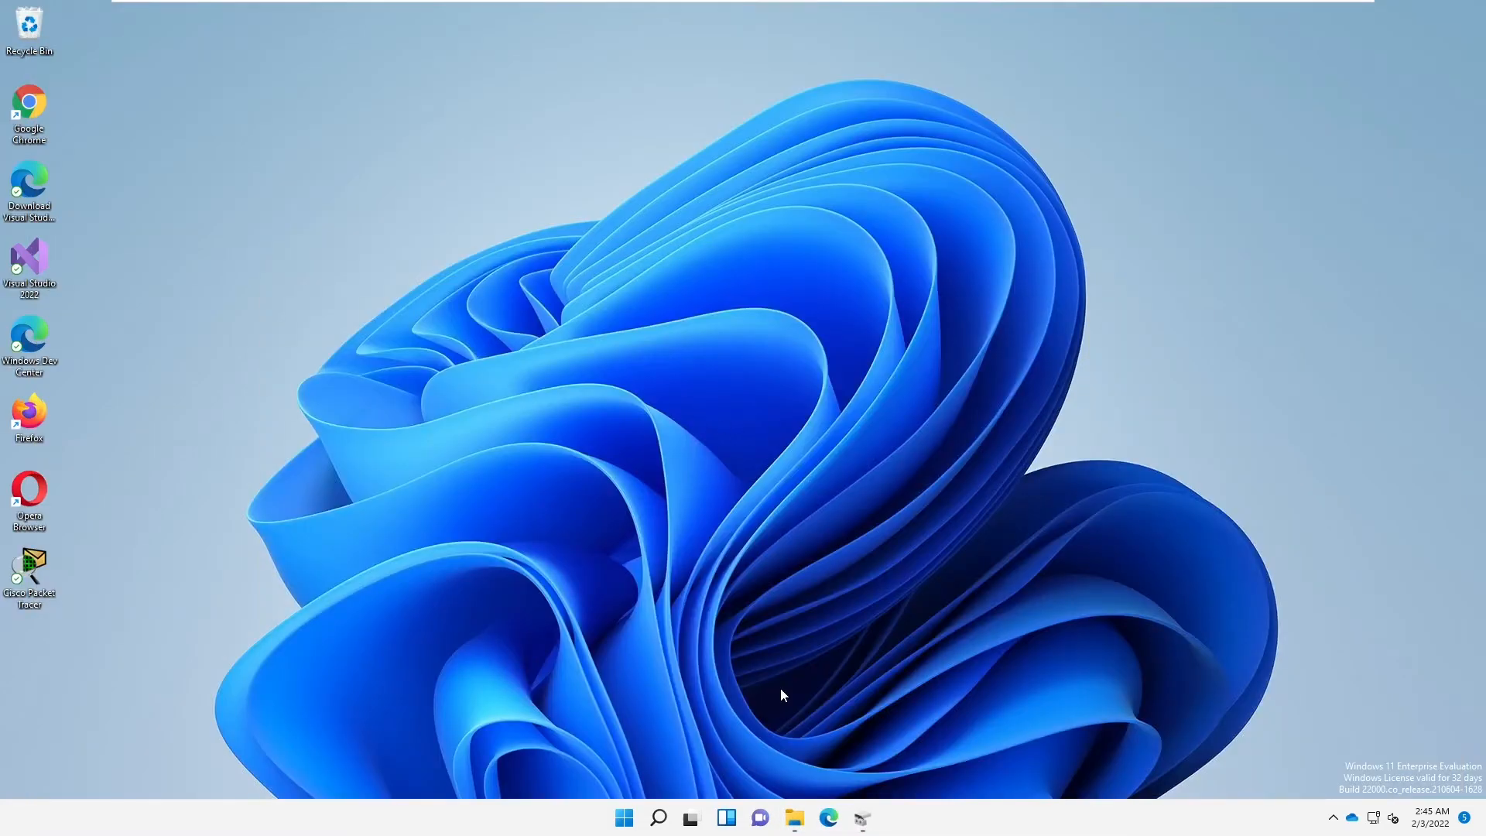
- Return to Disk Management from the taskbar
click(860, 818)
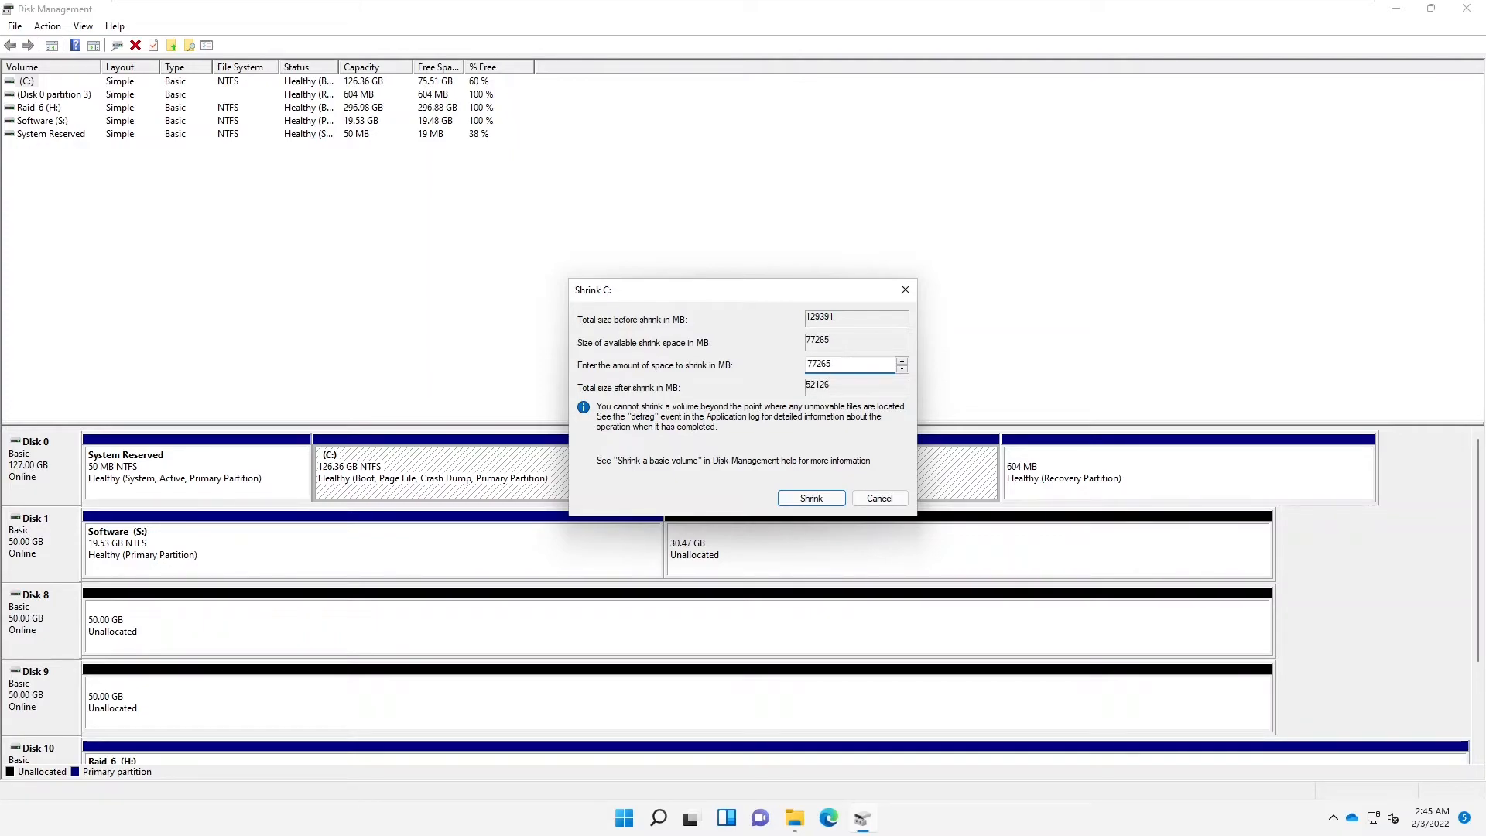
- Replace the suggested shrink amount with 50000 MB in the Shrink C: dialog
triple_click(849, 365)
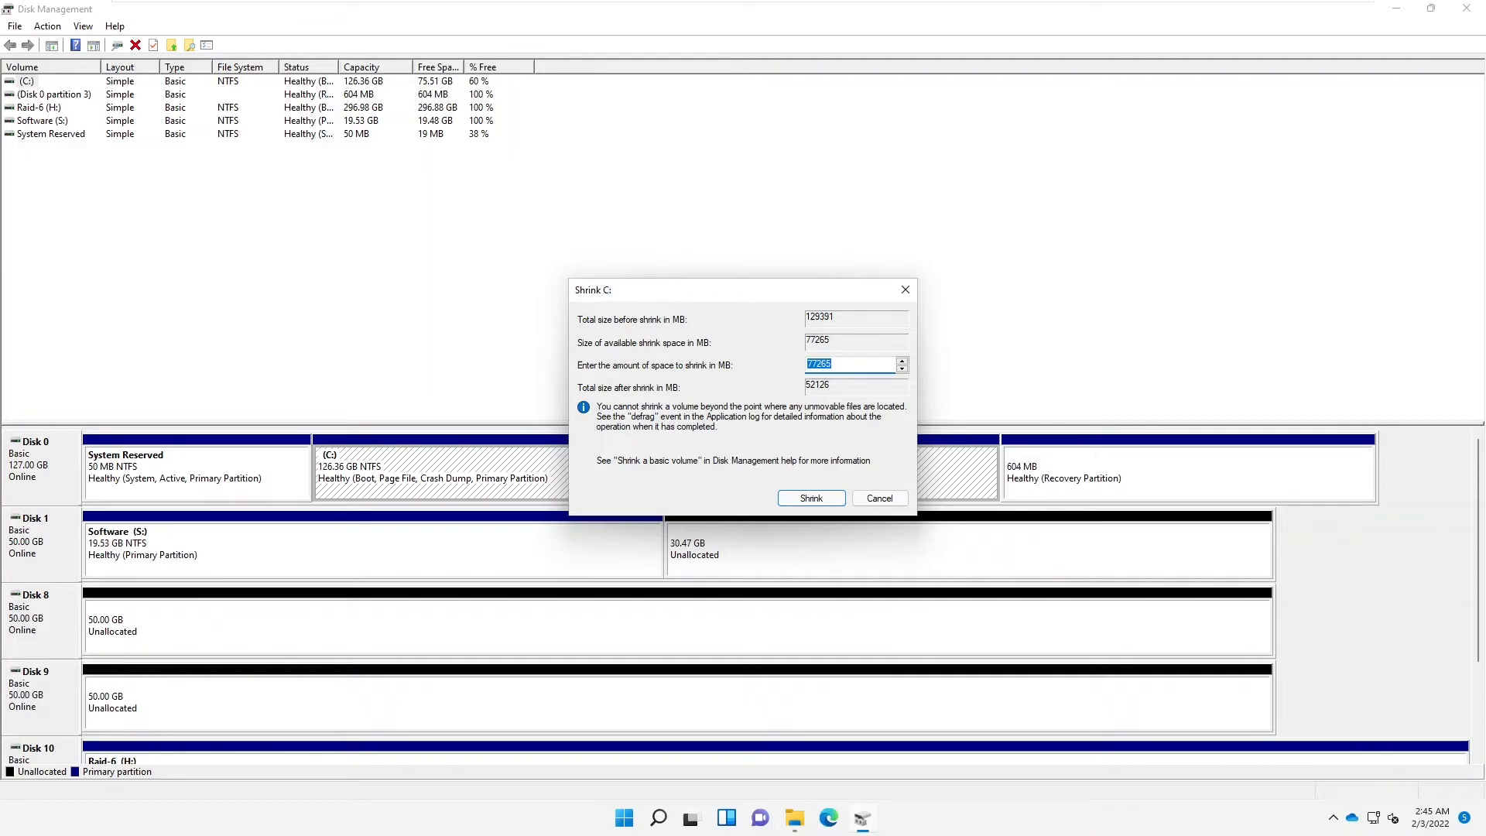
text(5)
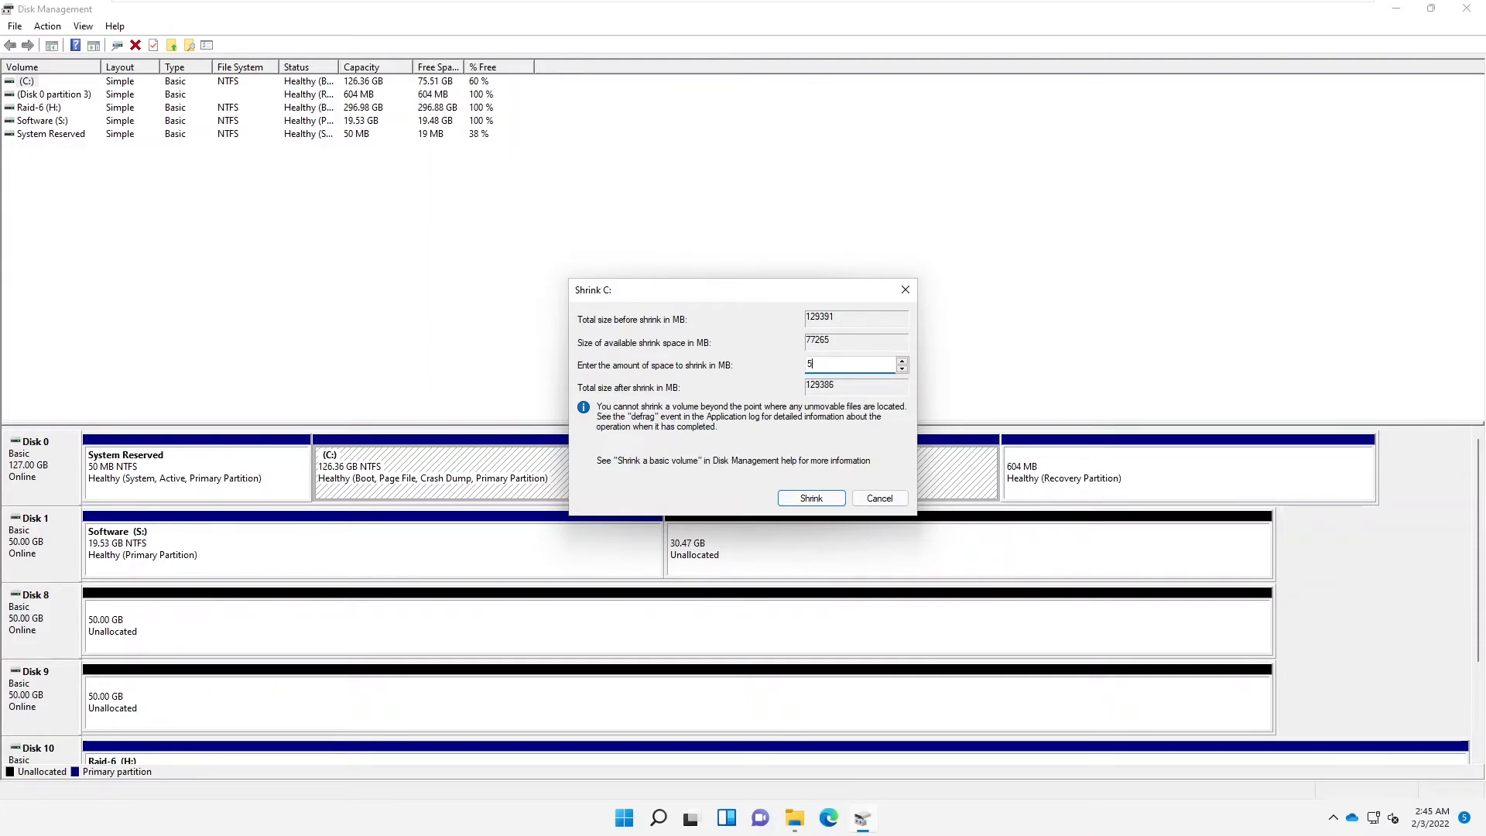
text(0000)
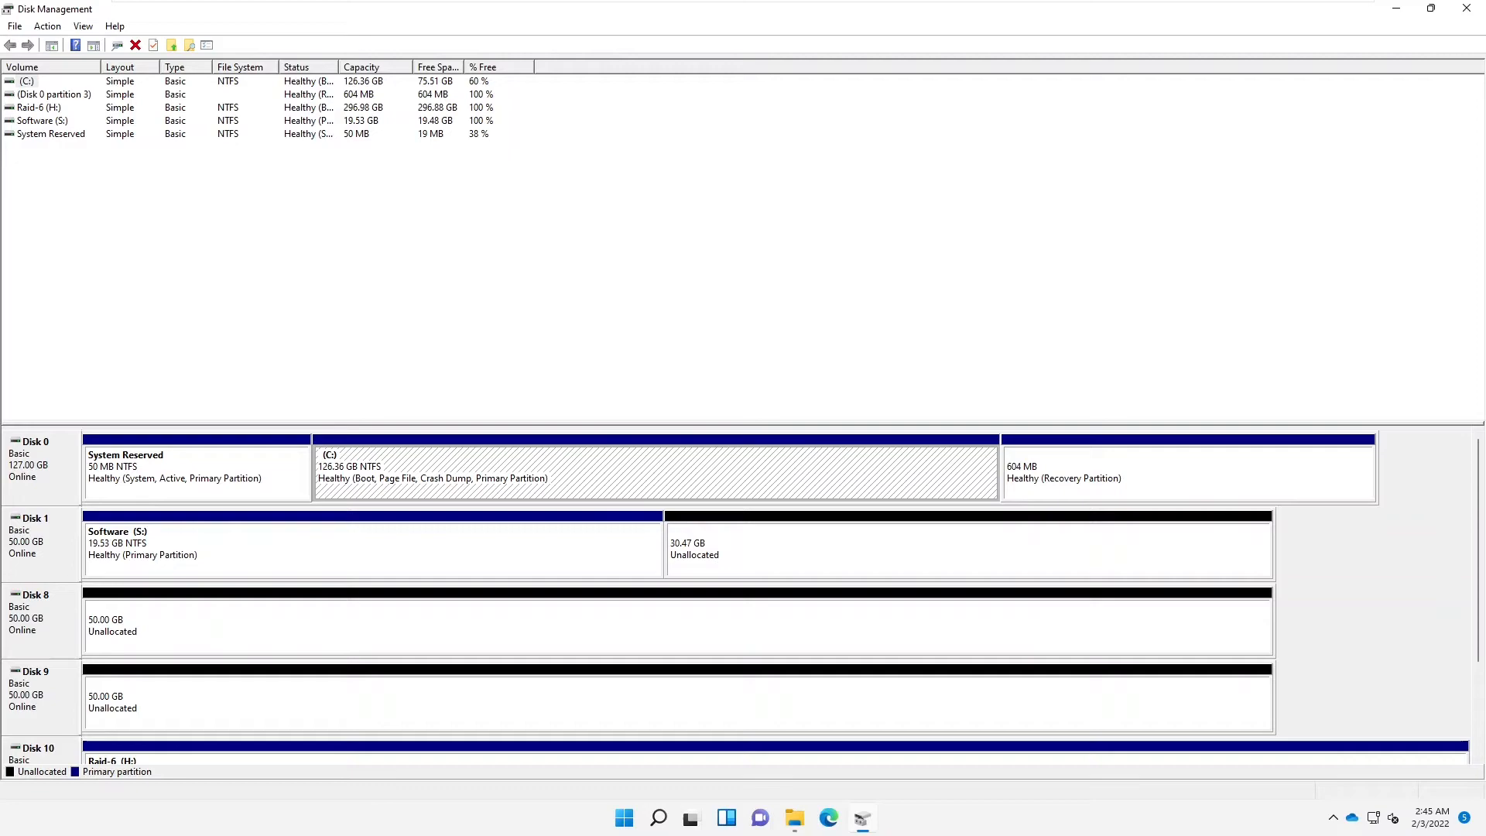
mouse_move(182, 635)
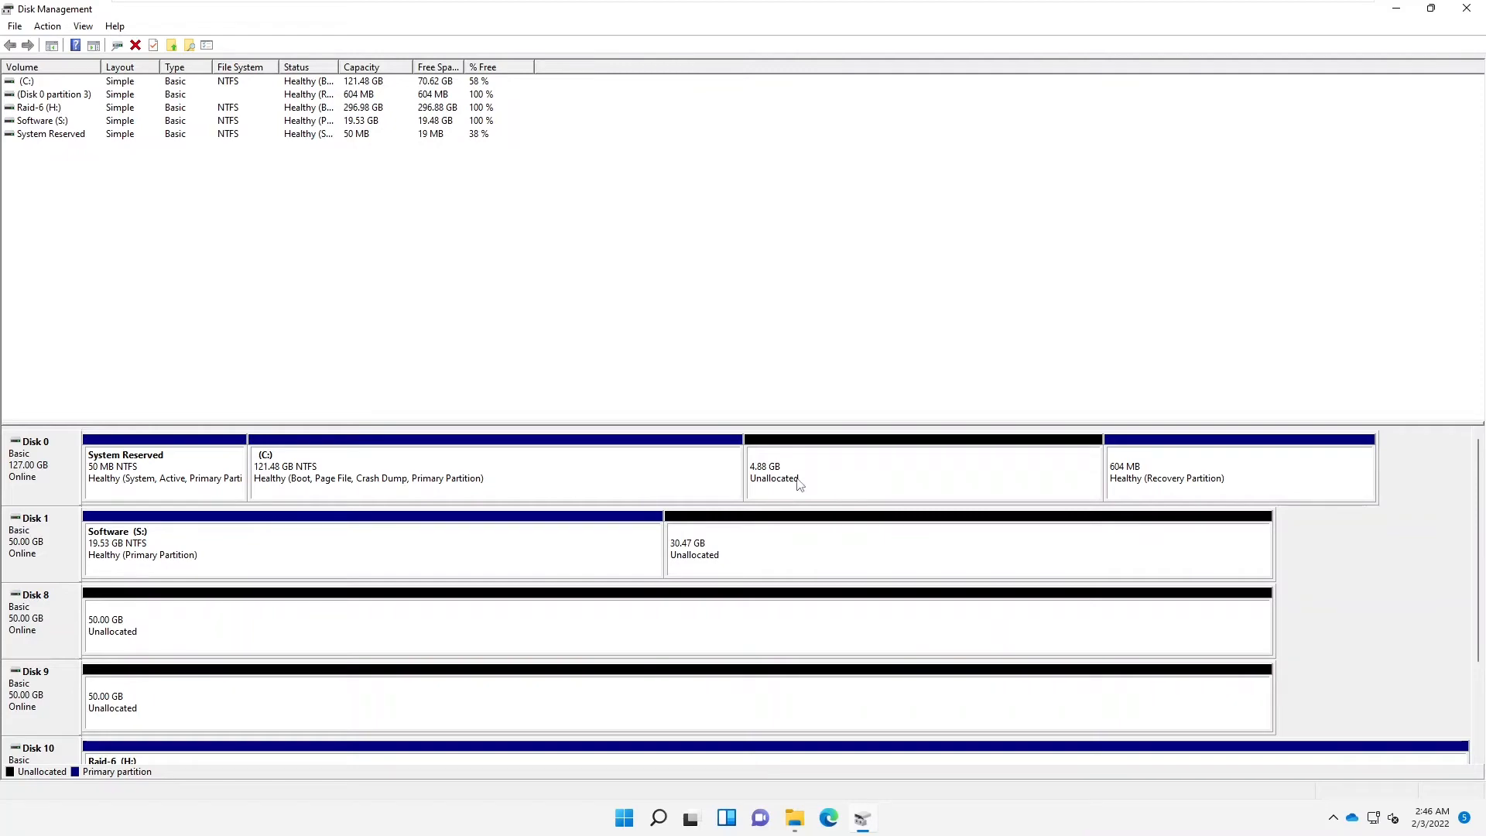
- Create a simple volume in the unallocated space with drive letter I, NTFS and label 'Info'
click(919, 472)
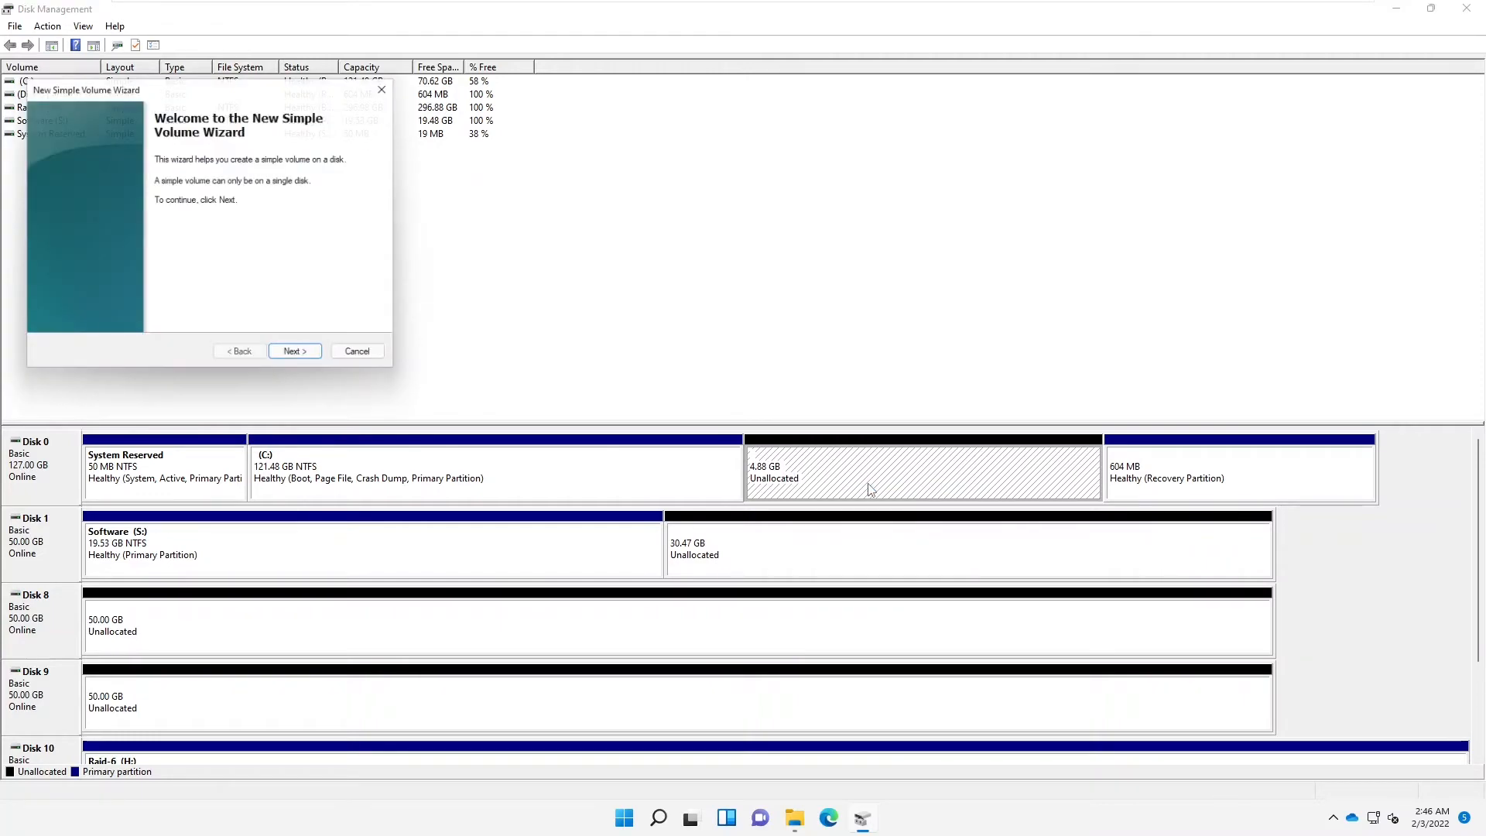
click(294, 350)
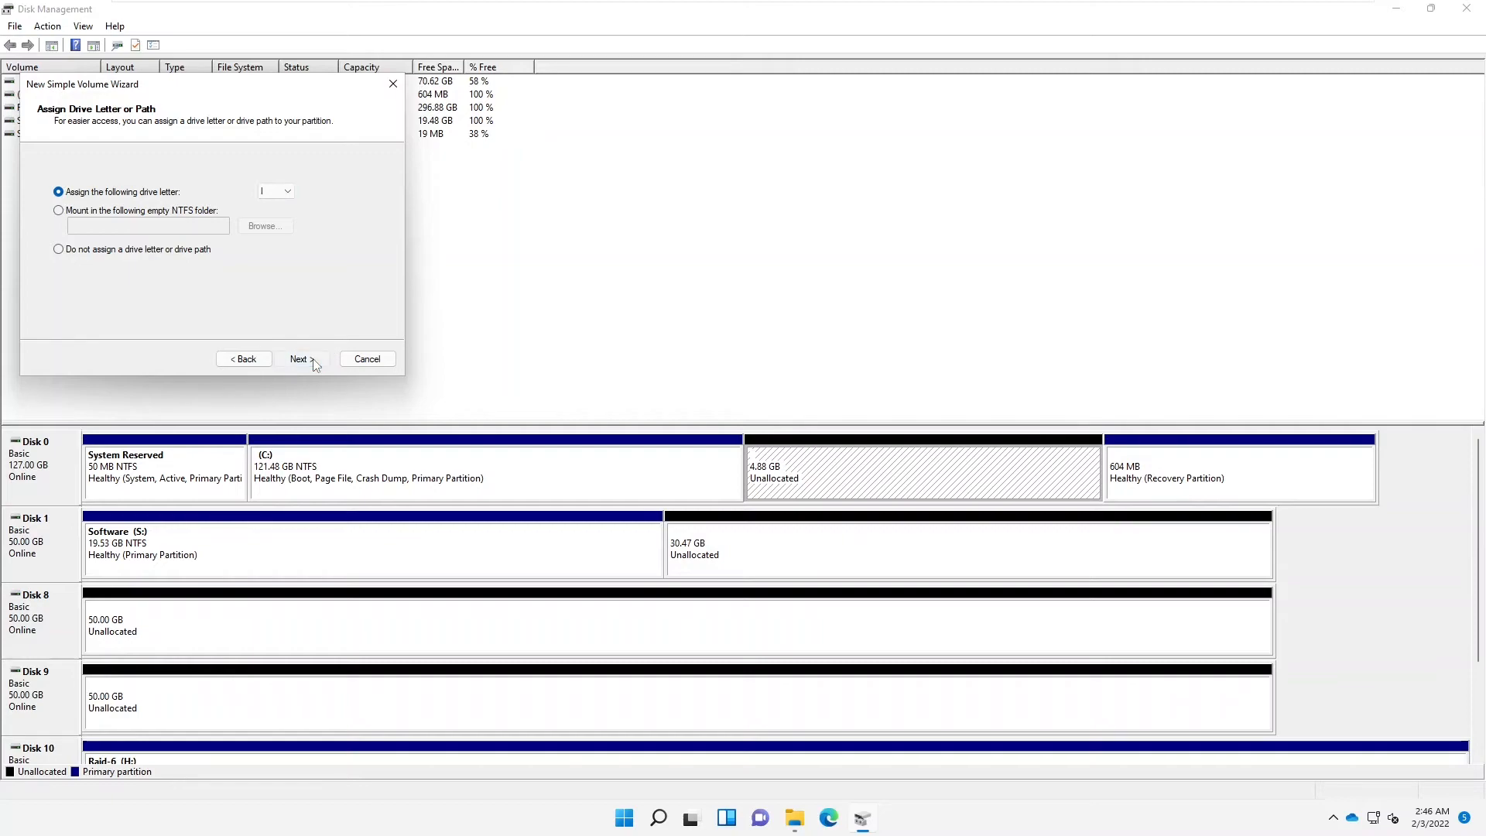
click(299, 358)
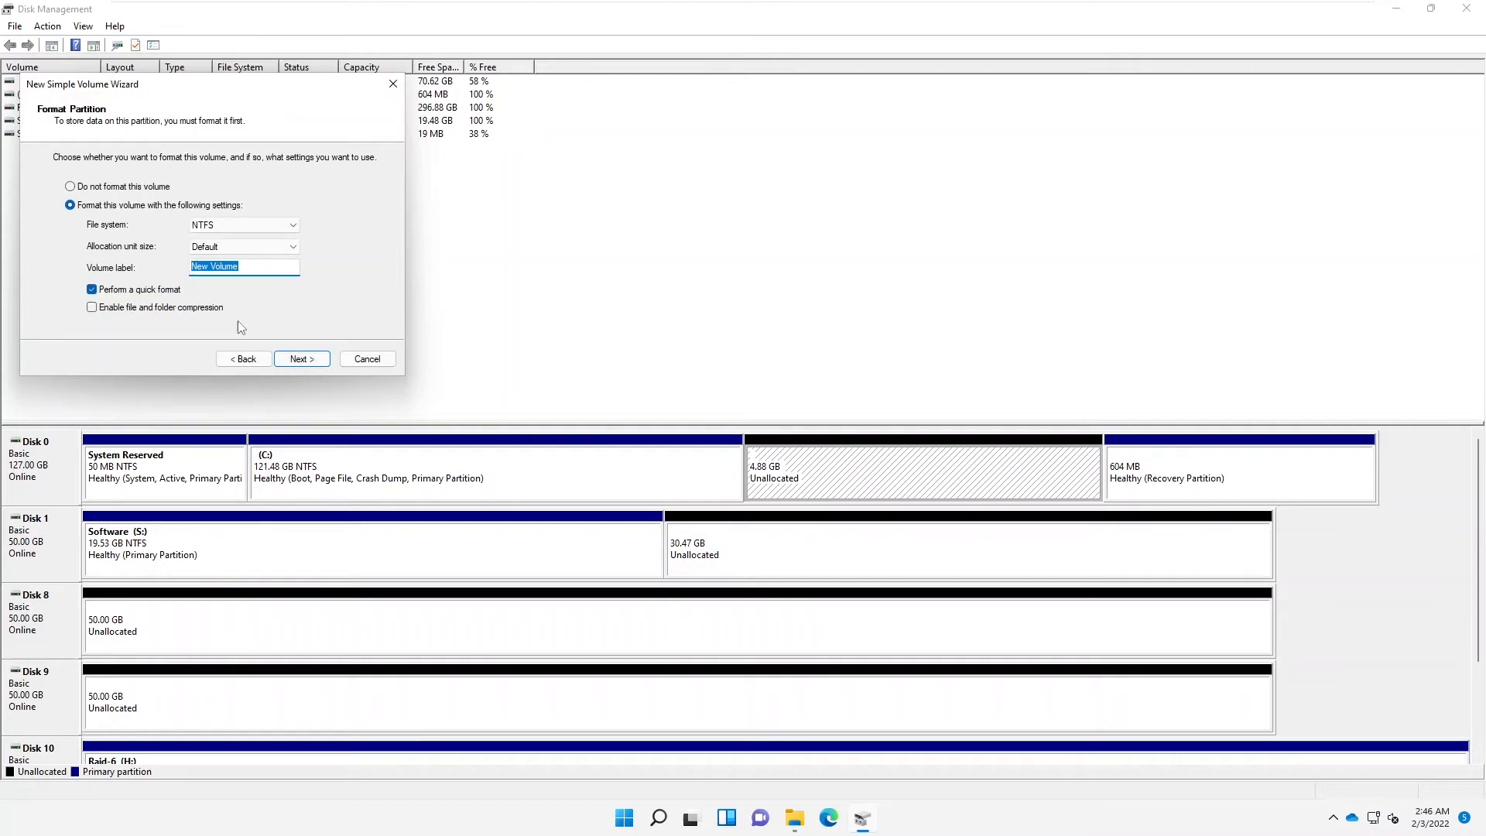
text(Info)
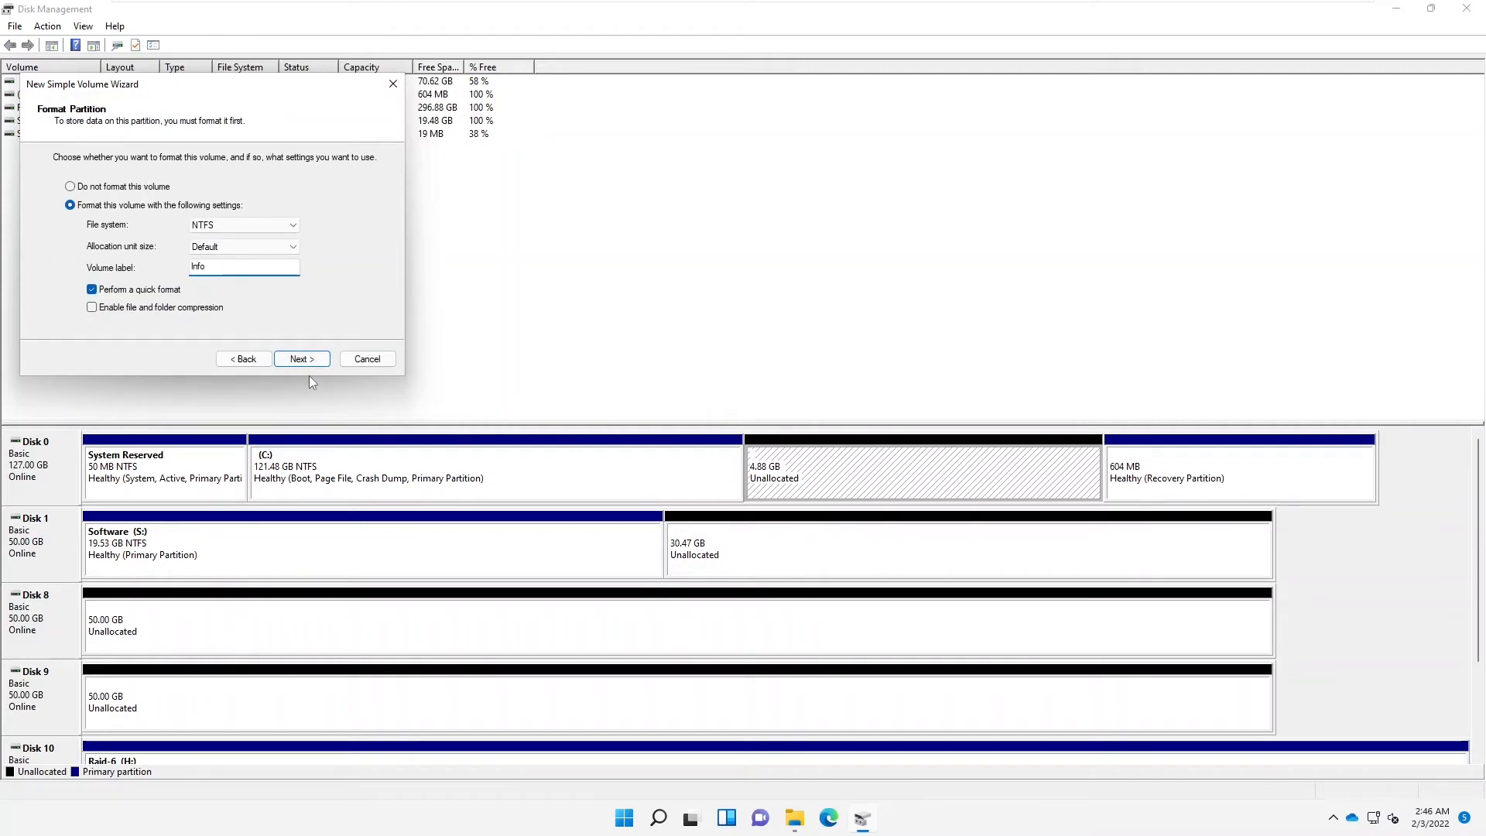
click(300, 359)
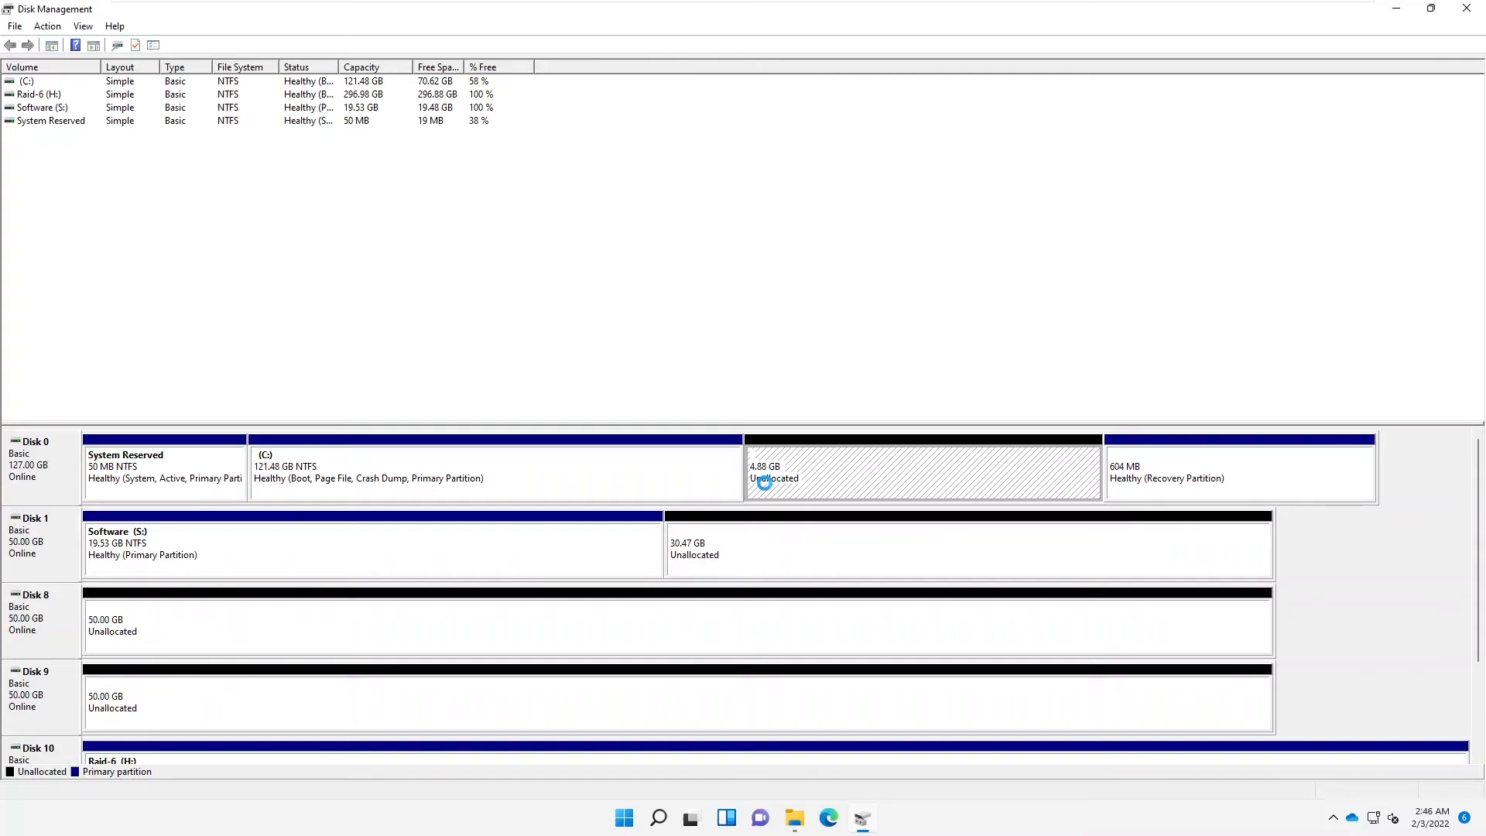
mouse_move(797, 586)
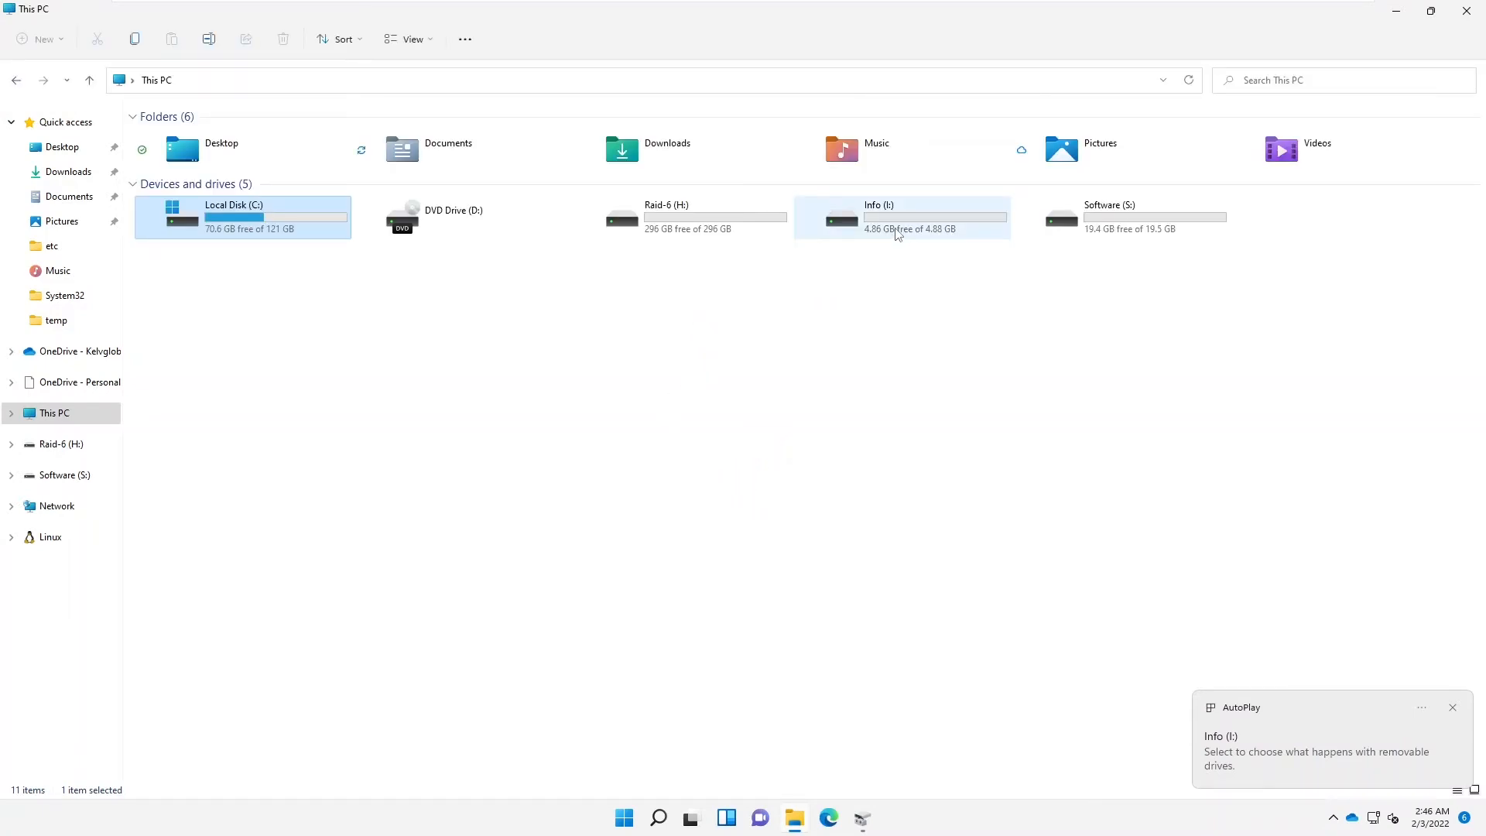
mouse_move(828, 252)
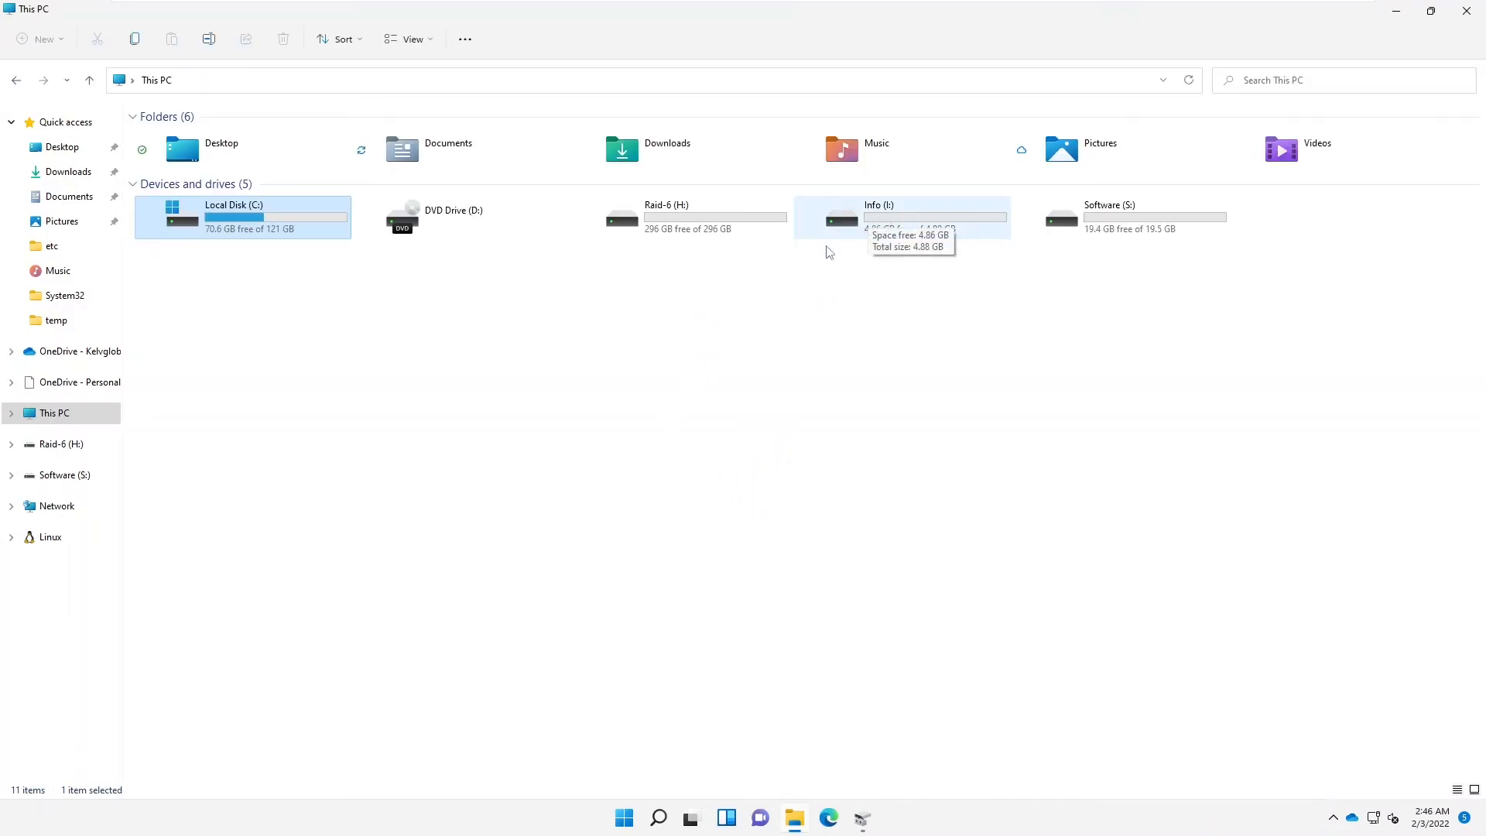